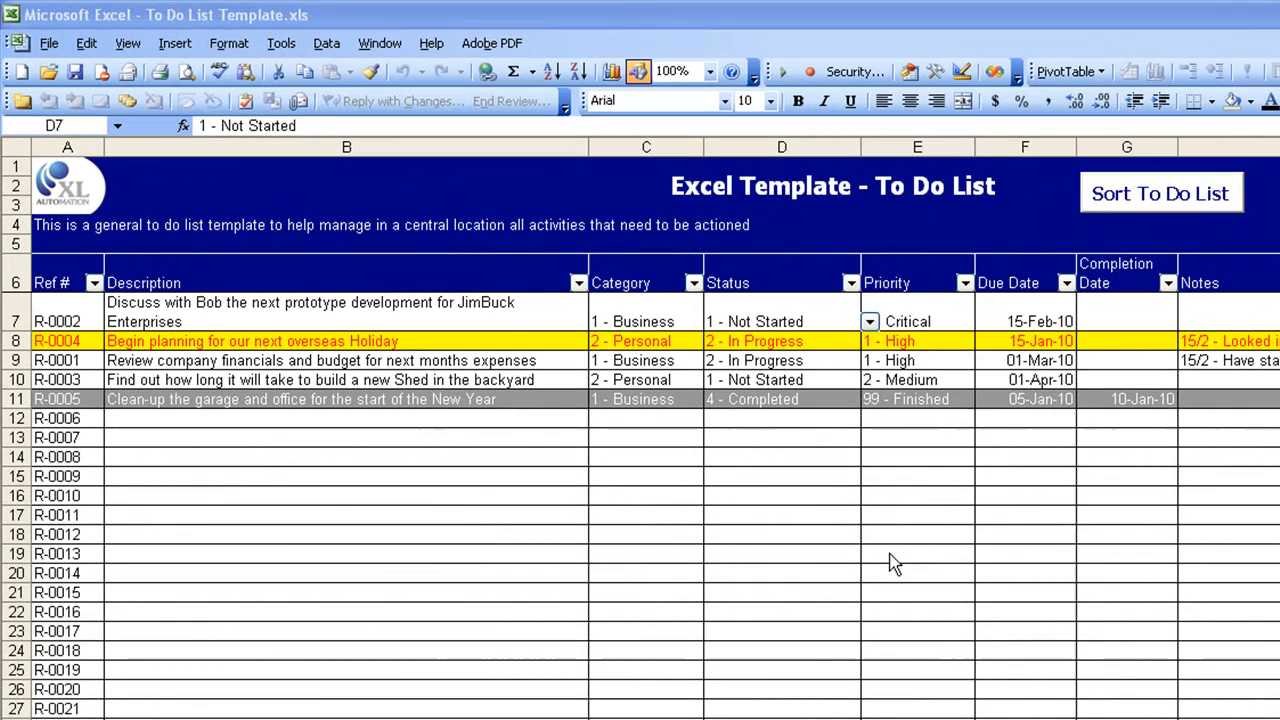
mouse_move(620, 442)
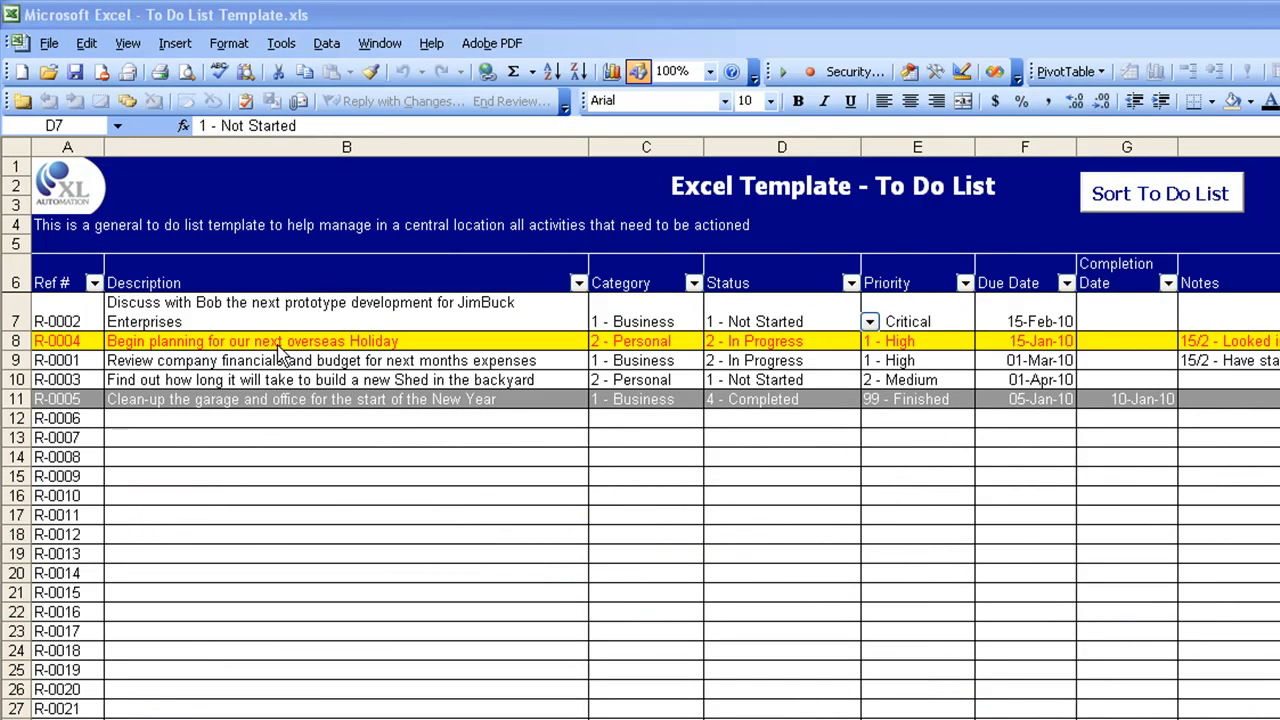
mouse_move(220, 330)
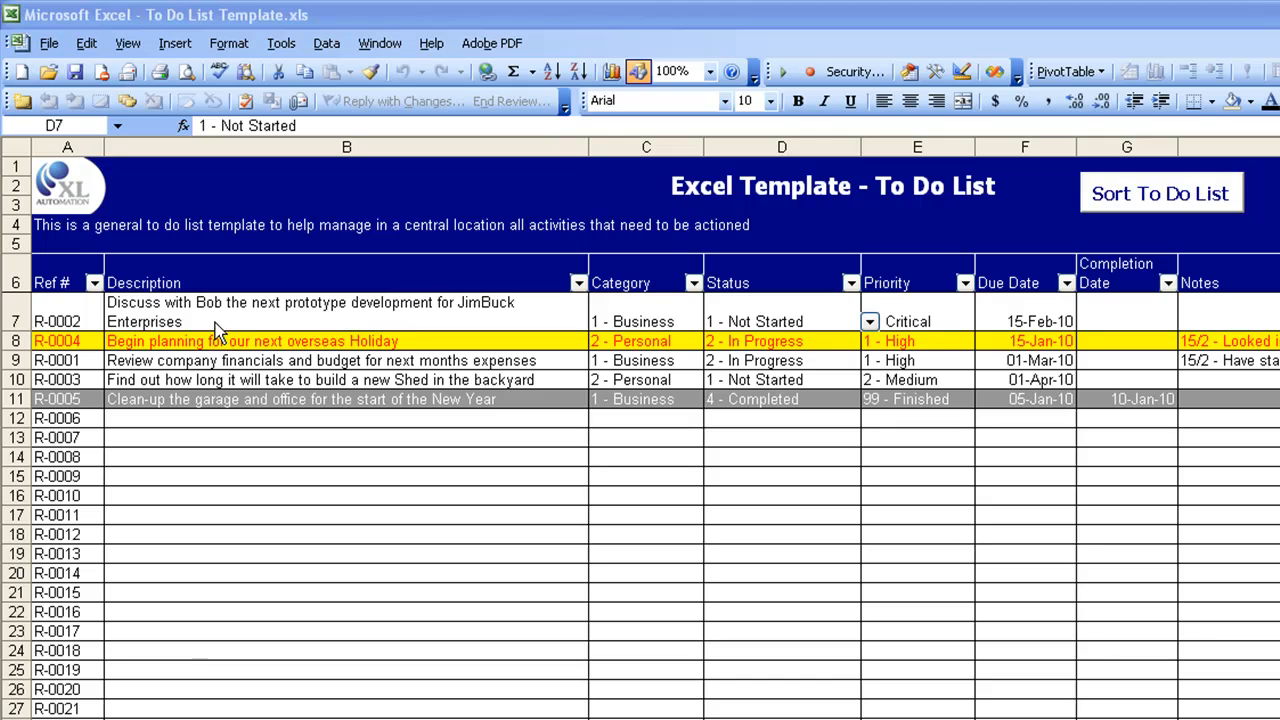
mouse_move(308, 332)
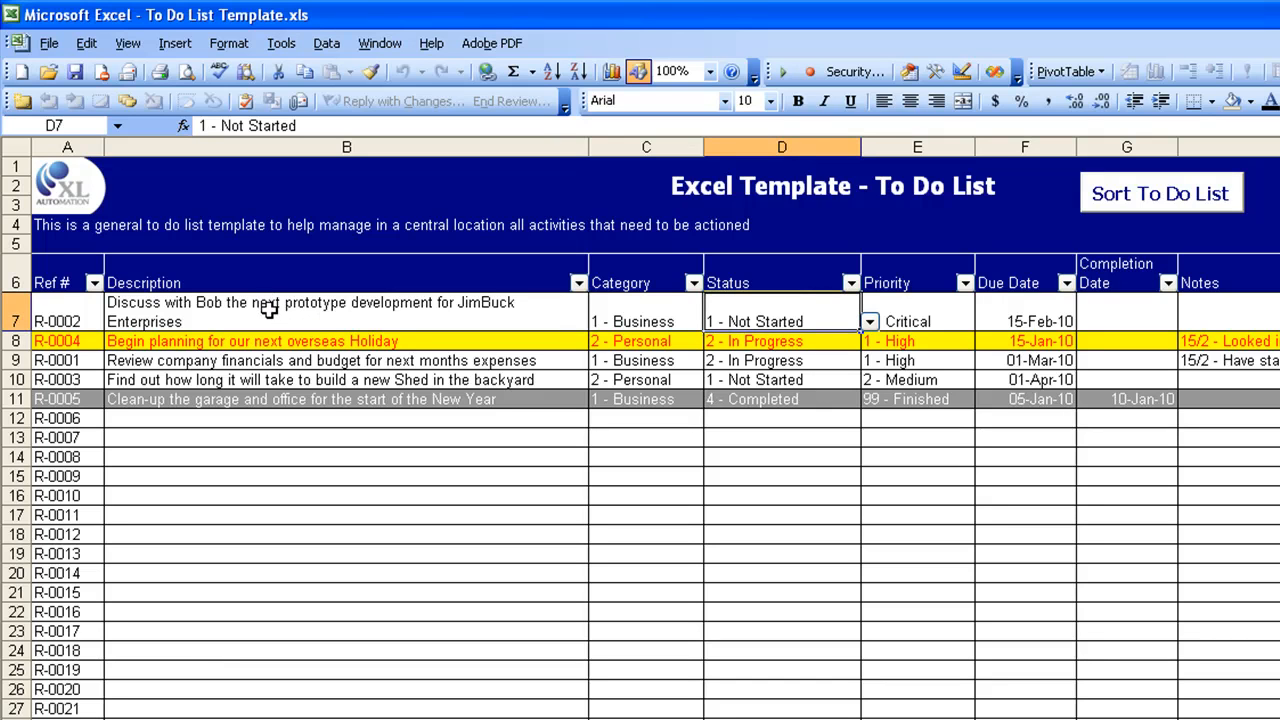
Review the first items' descriptions and Business category choices, leaving them unchanged
left_click(346, 312)
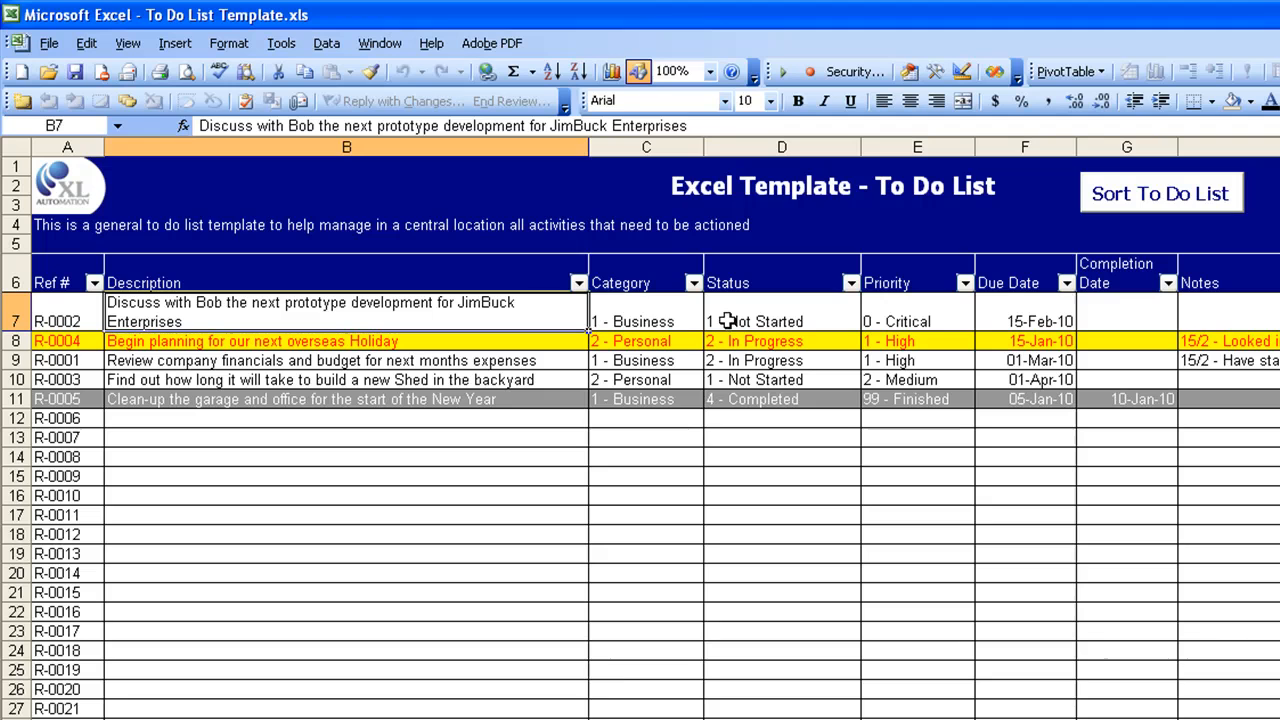
left_click(644, 320)
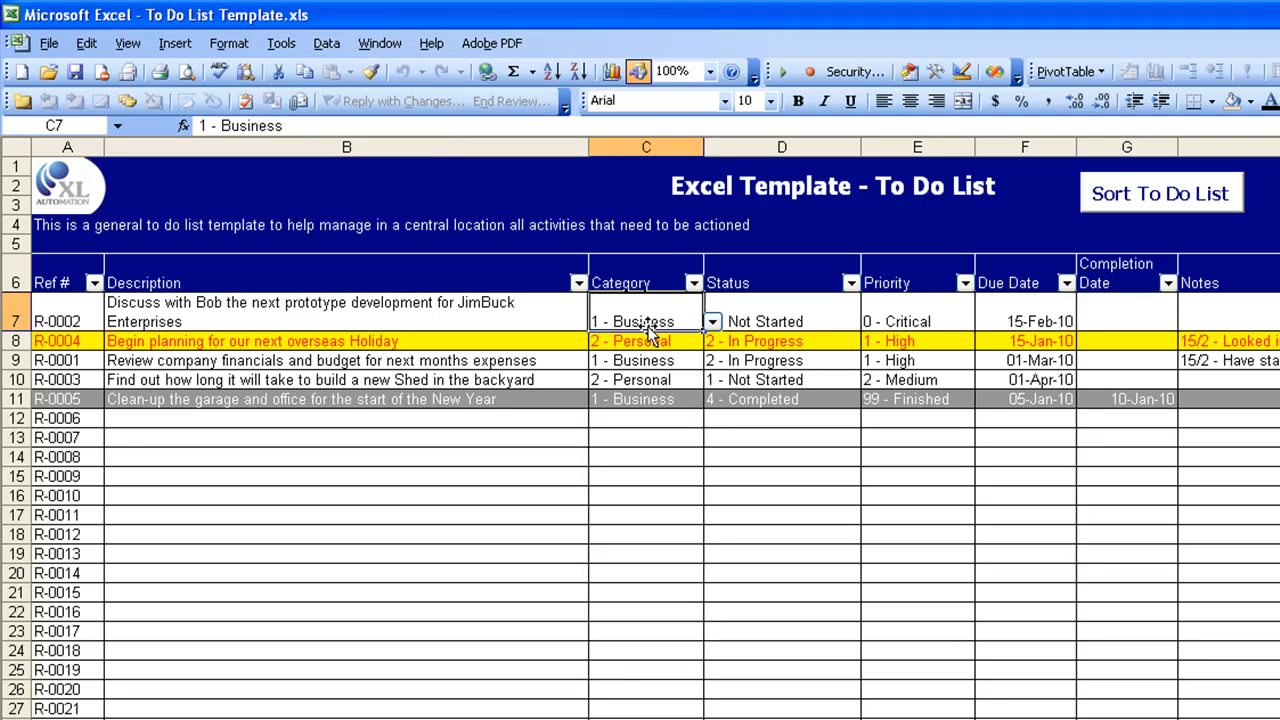
left_click(646, 360)
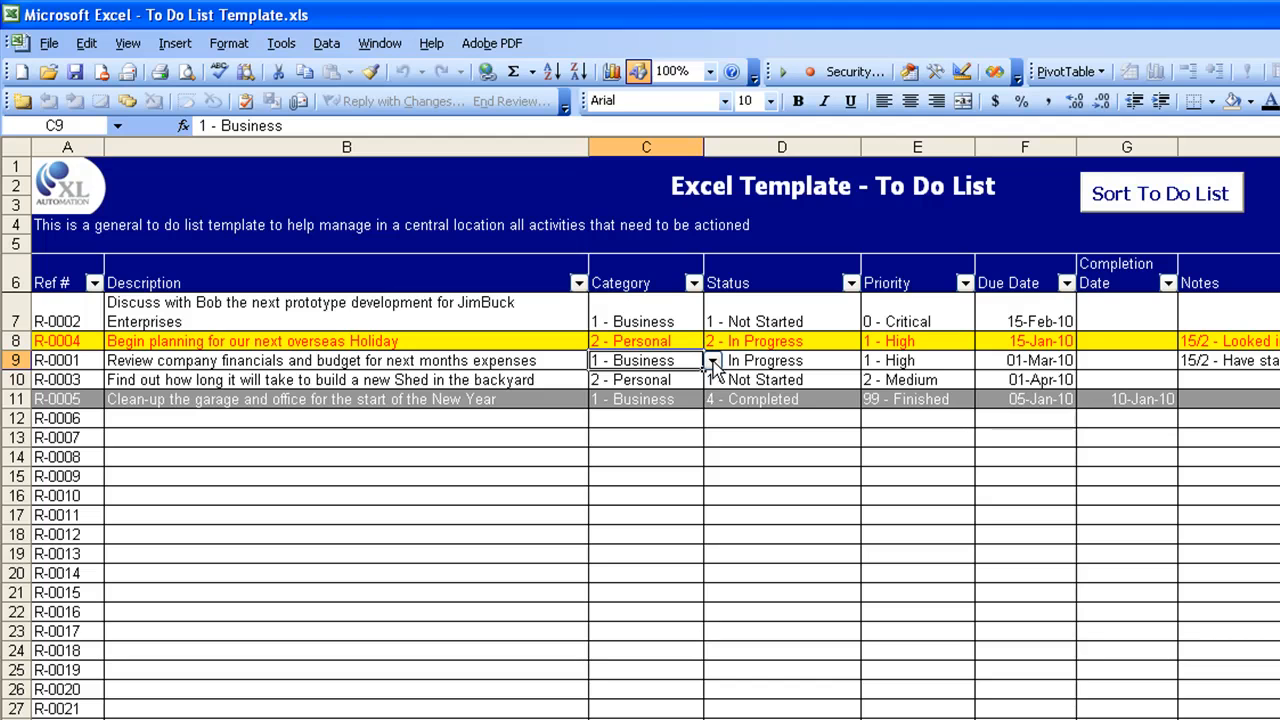
left_click(712, 360)
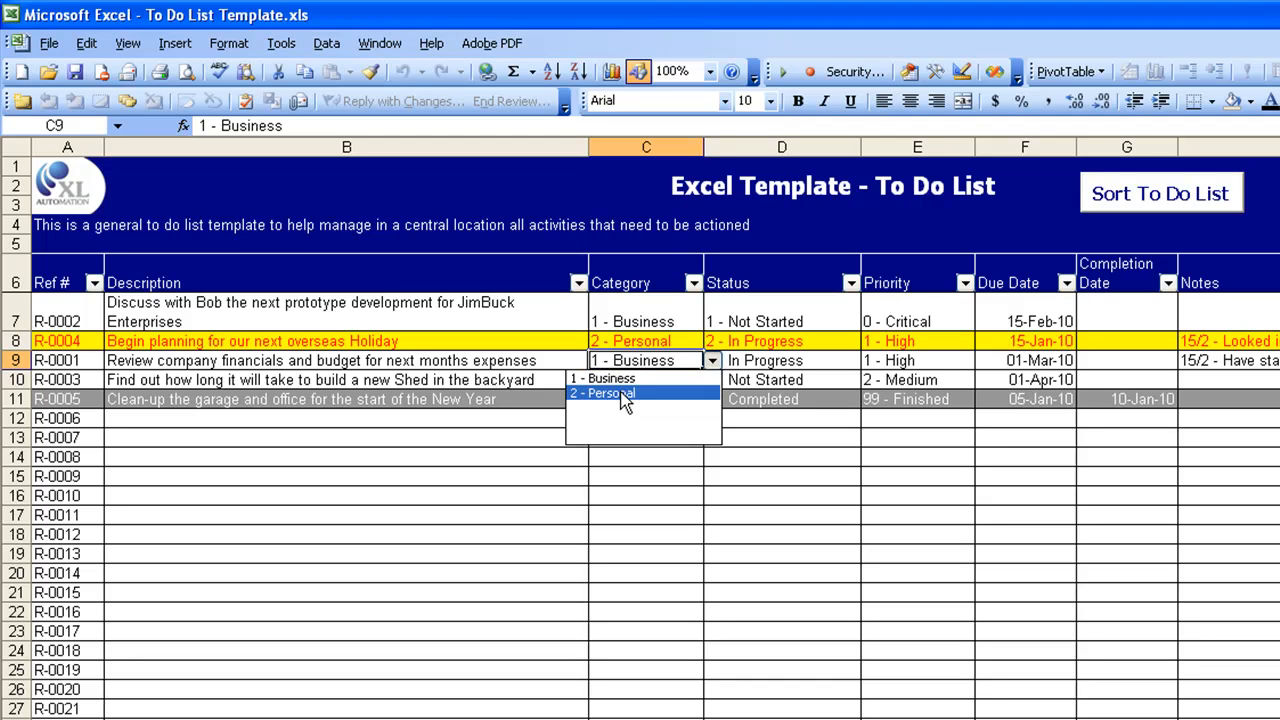
left_click(602, 378)
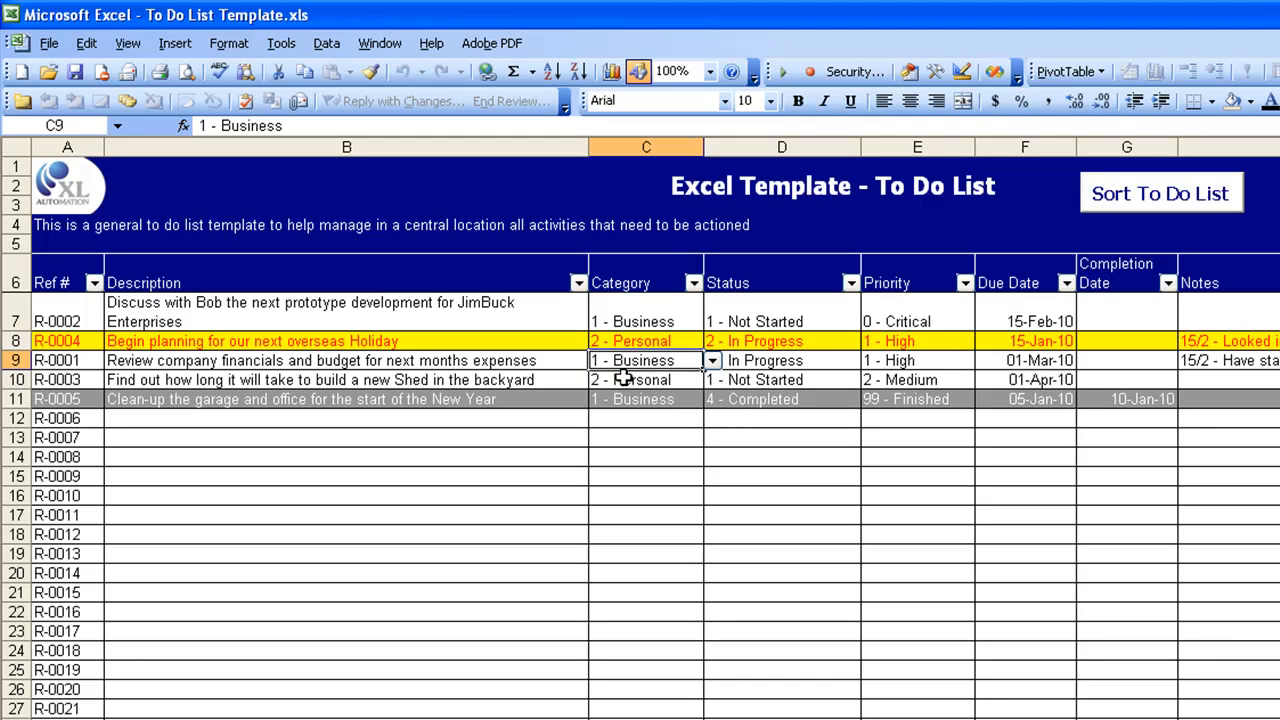
Review the first item's Not Started status and Critical priority dropdown options without changes
left_click(780, 320)
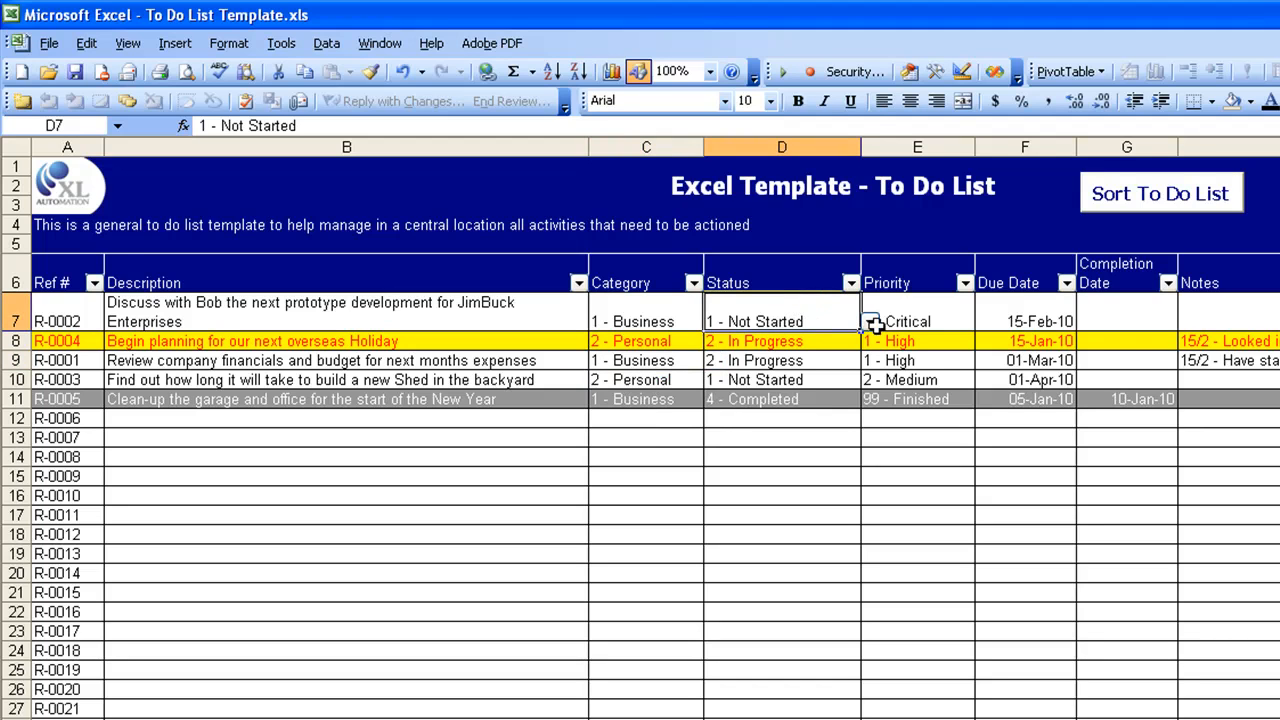
mouse_move(872, 330)
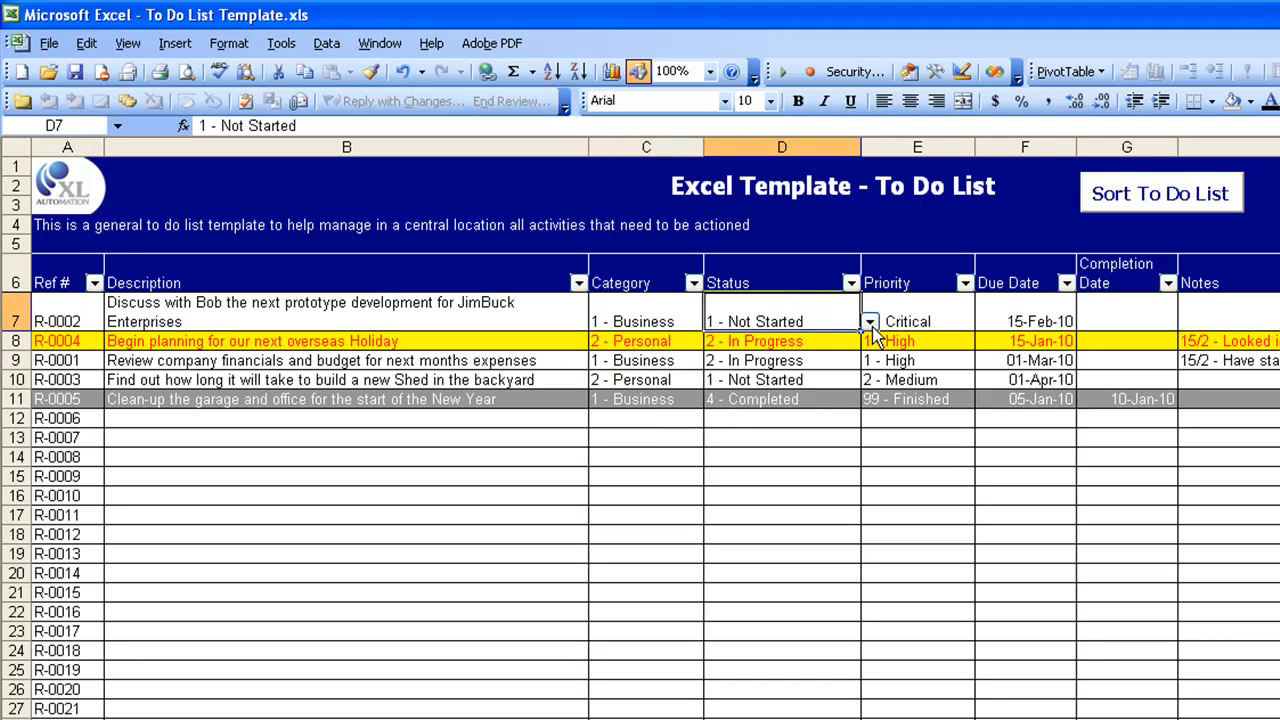
left_click(868, 320)
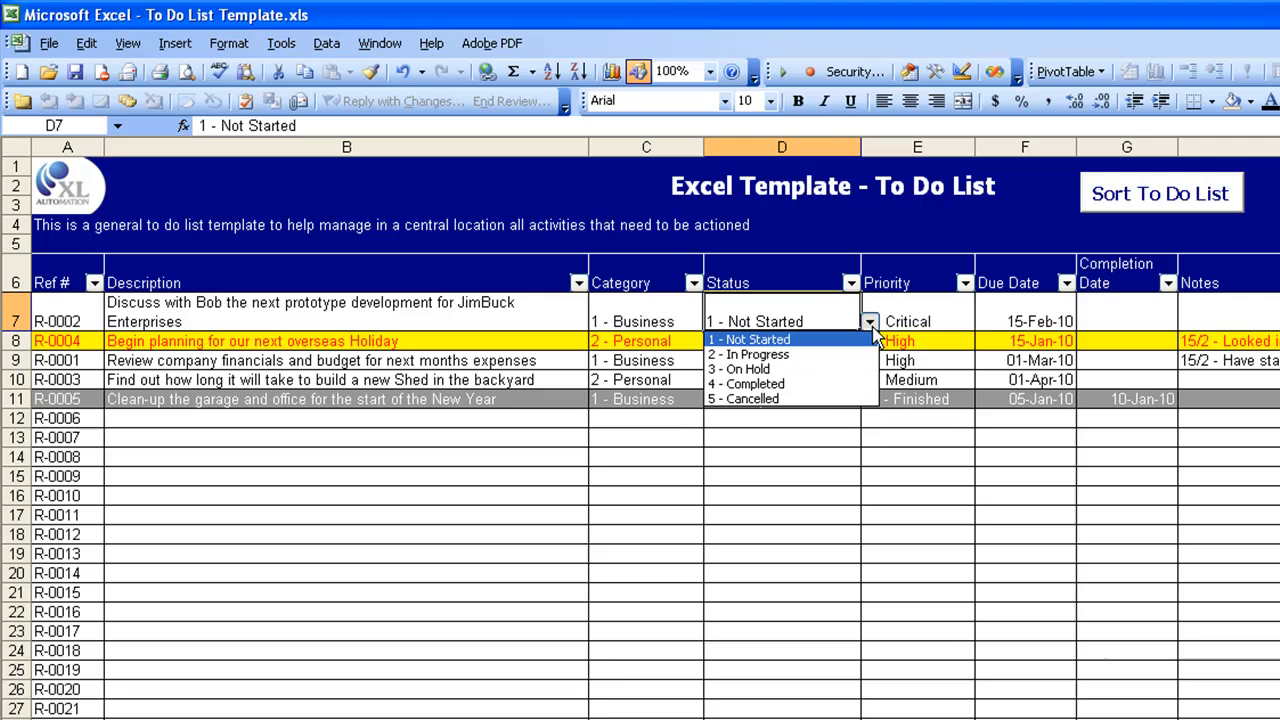
mouse_move(808, 388)
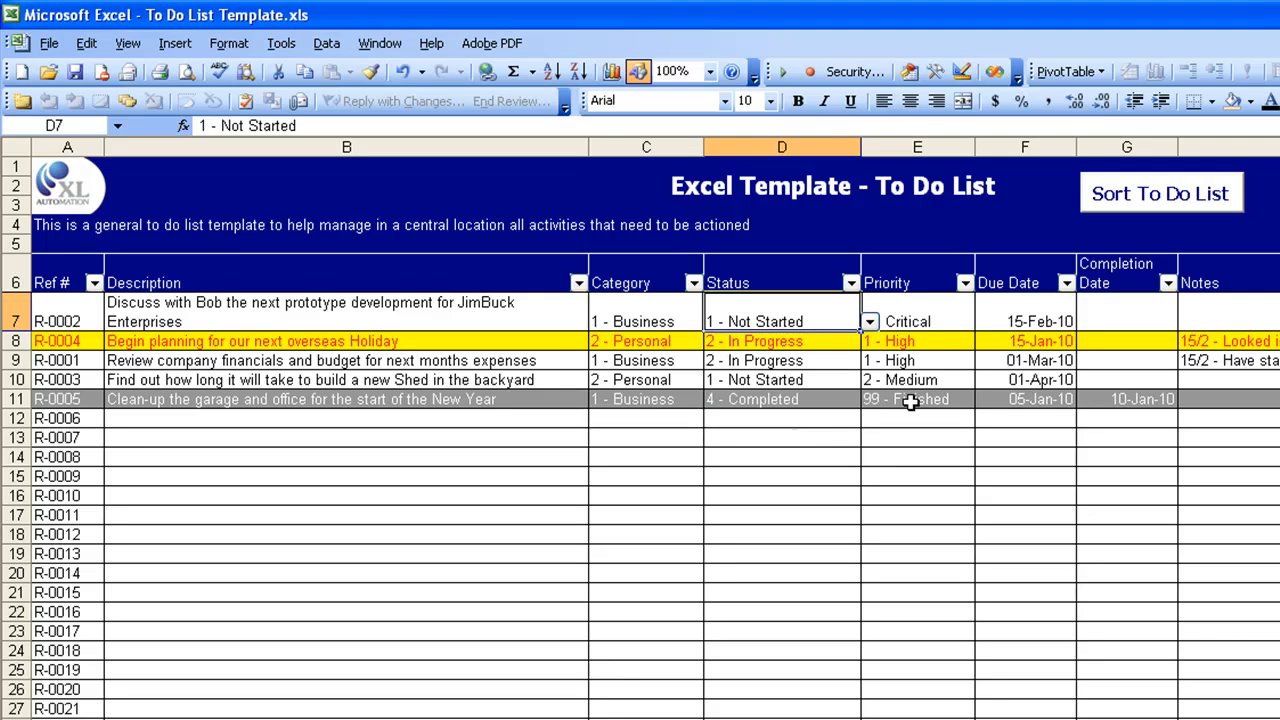
left_click(916, 320)
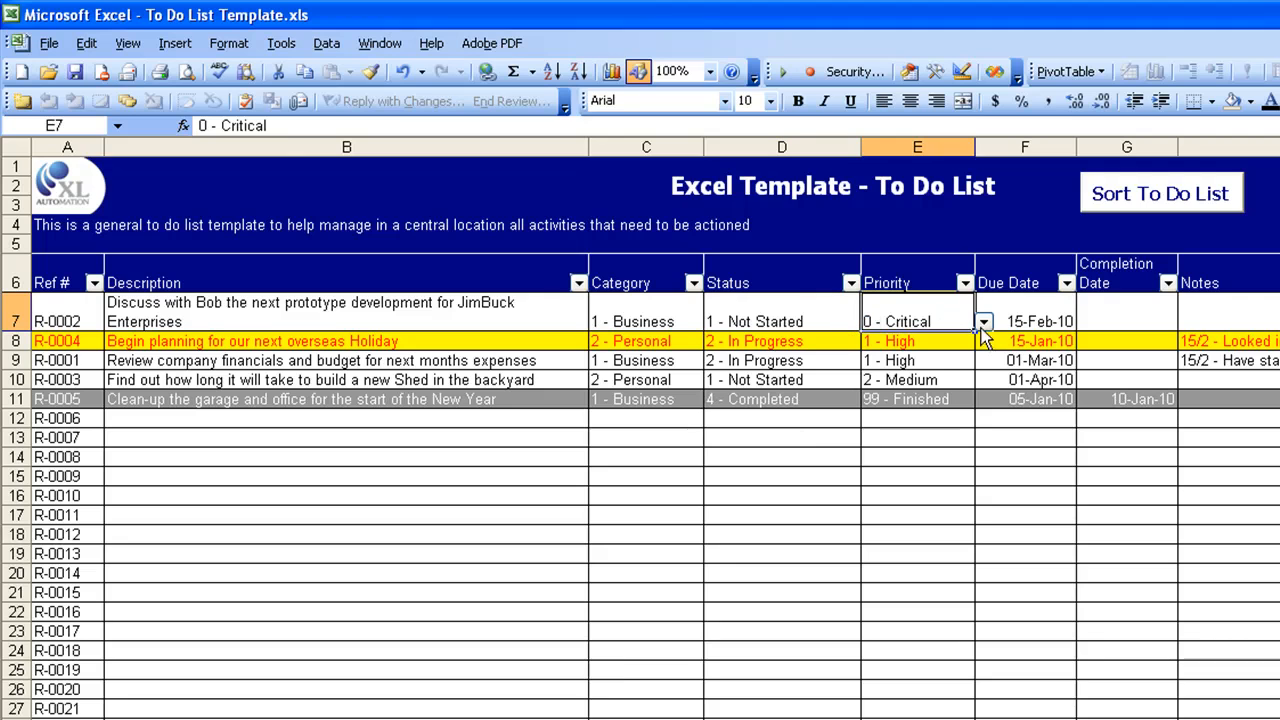
mouse_move(988, 336)
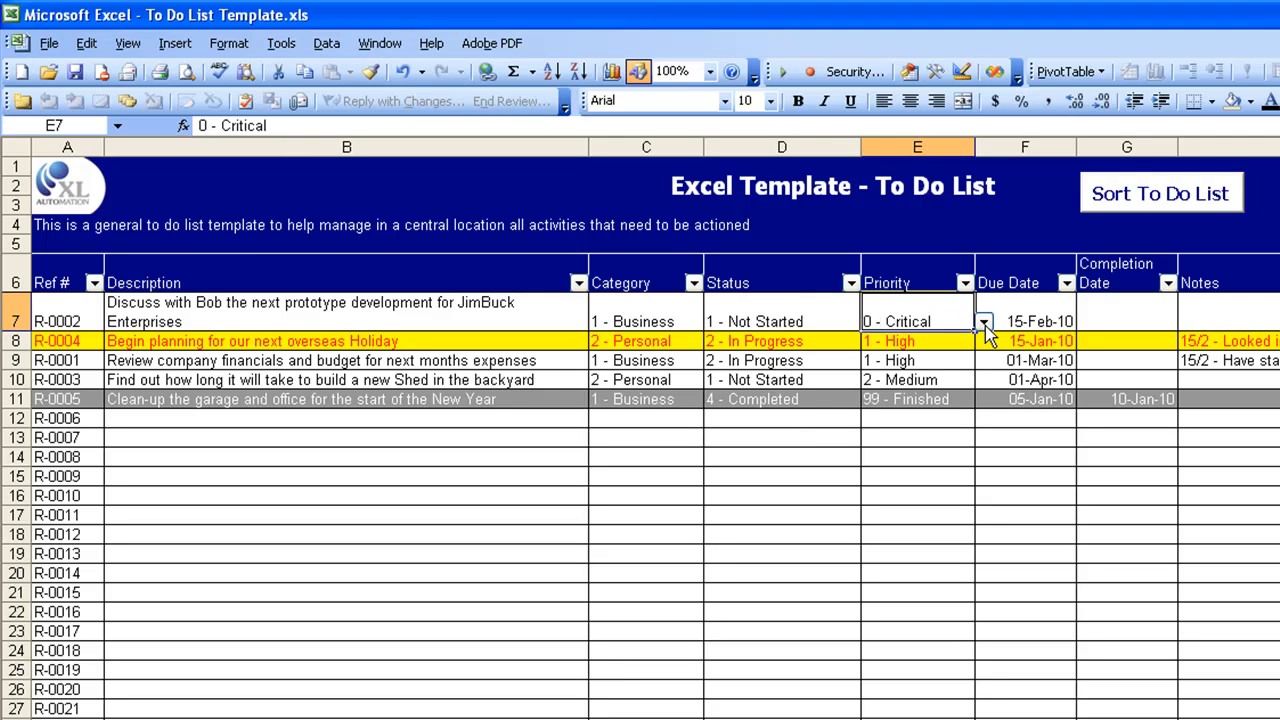
left_click(984, 320)
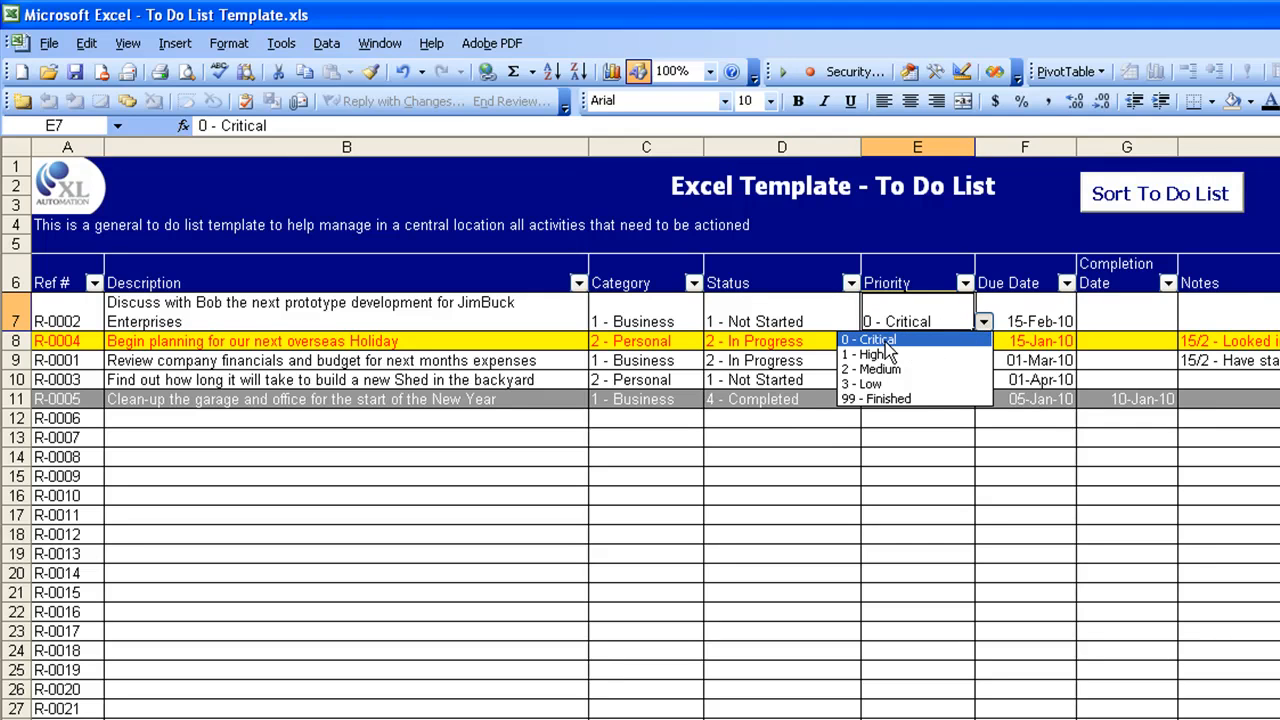
mouse_move(870, 354)
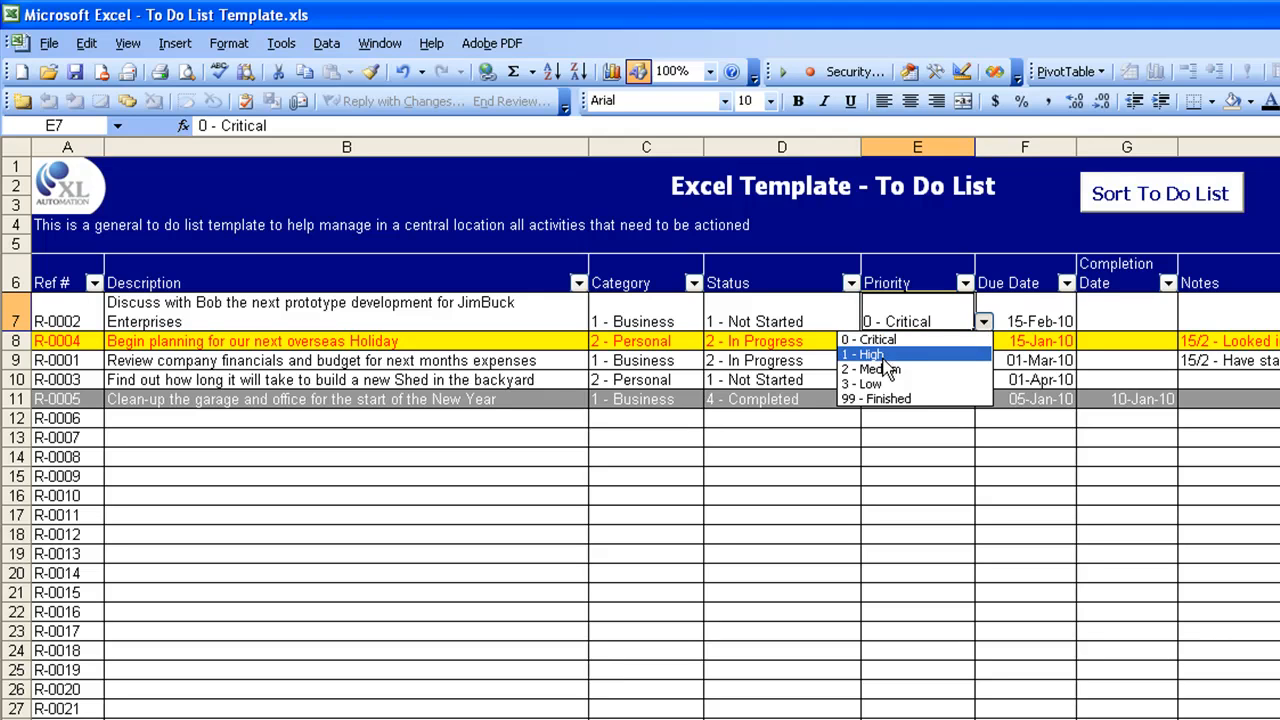
mouse_move(896, 398)
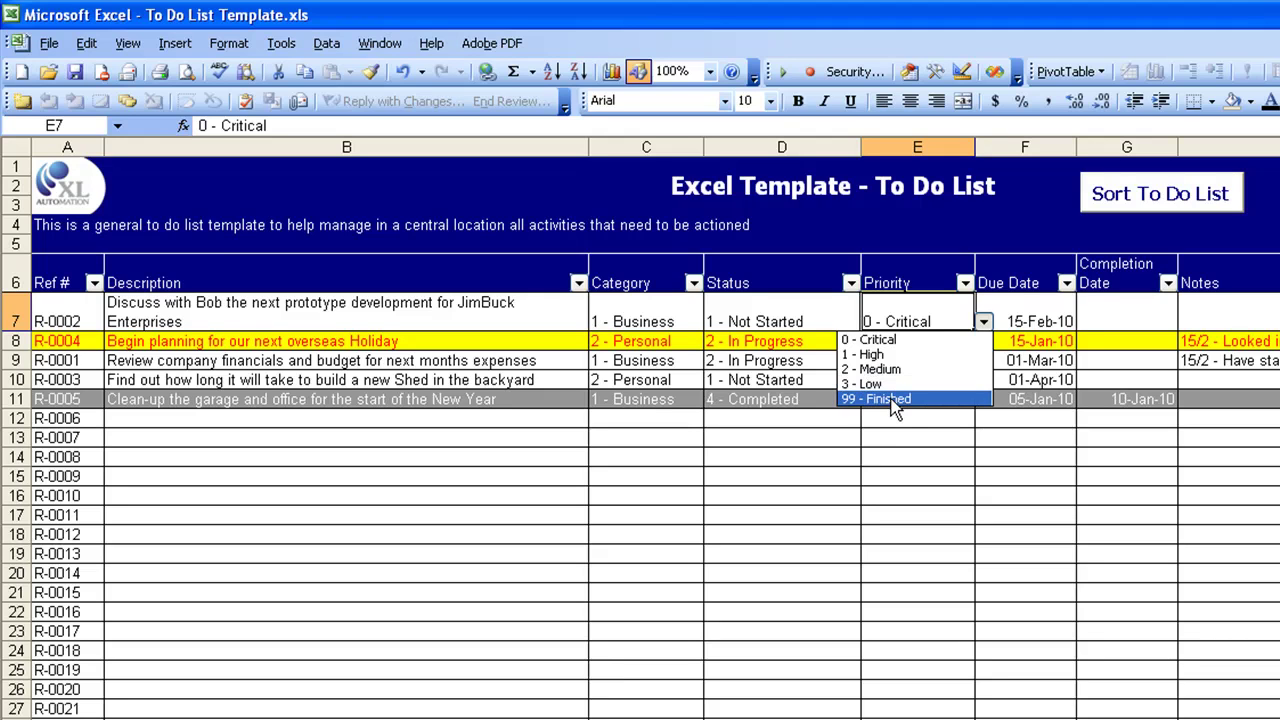
mouse_move(904, 412)
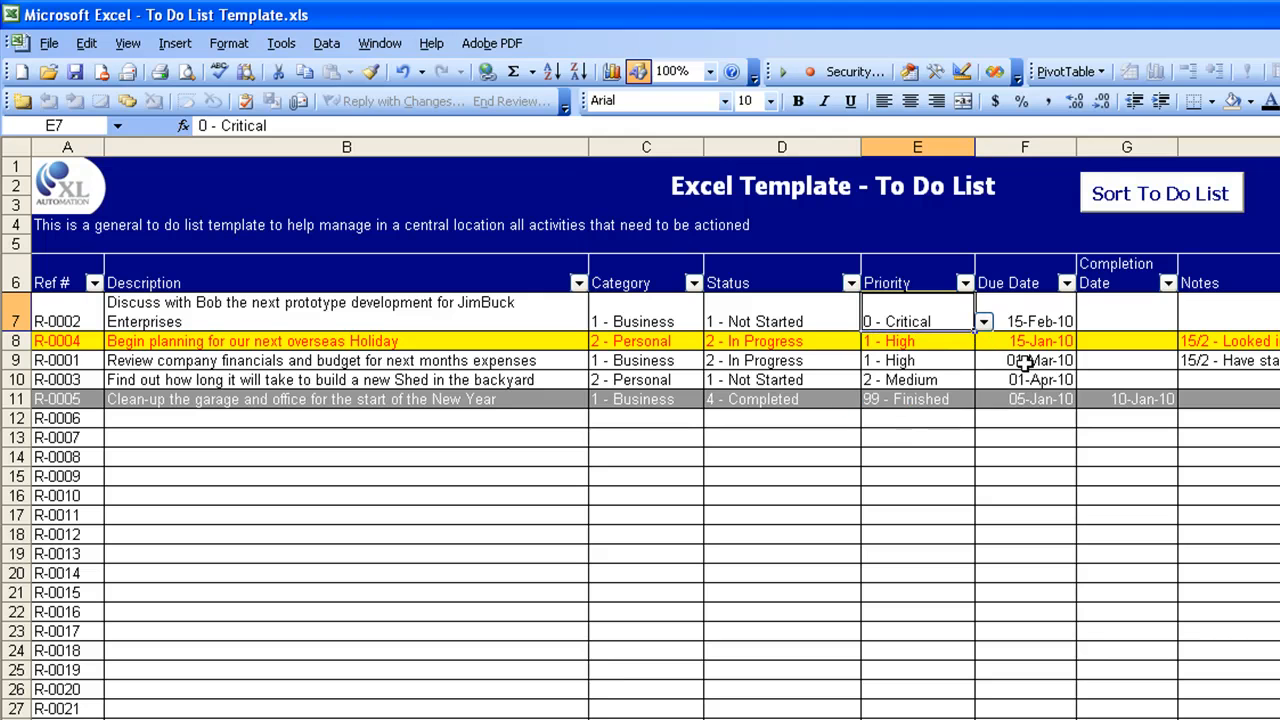
left_click(1024, 320)
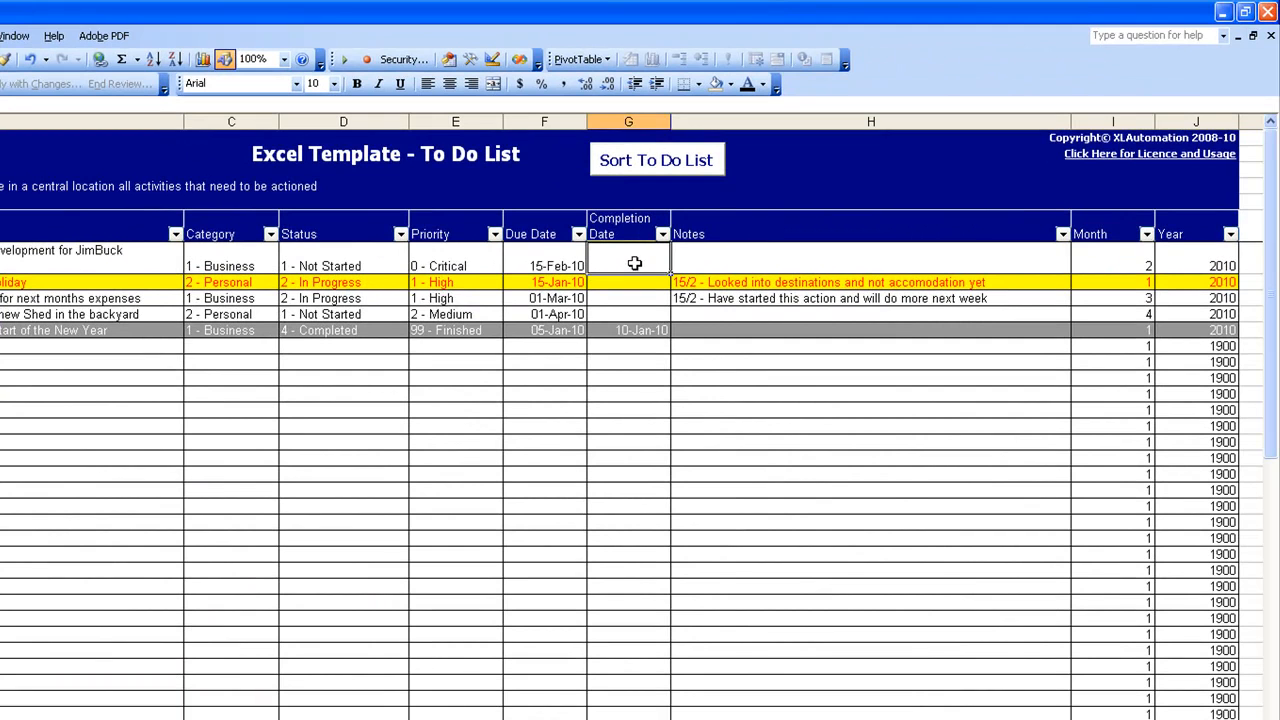
mouse_move(760, 256)
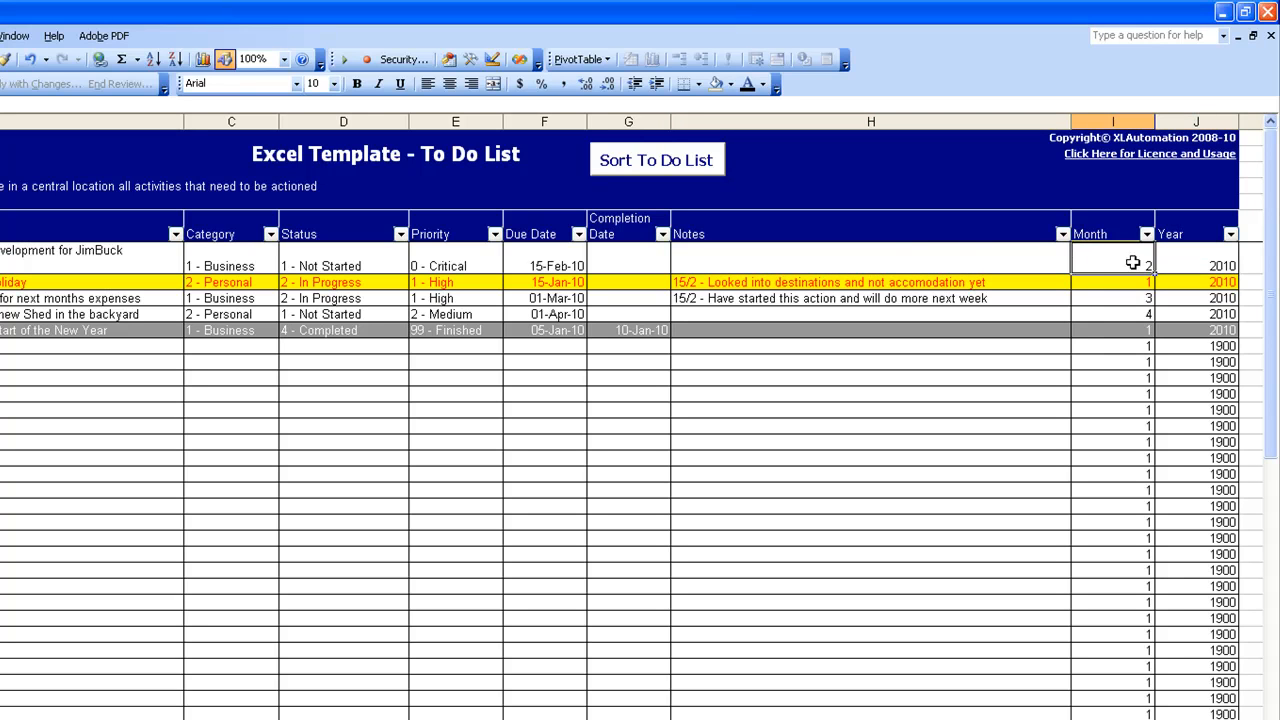
mouse_move(1184, 260)
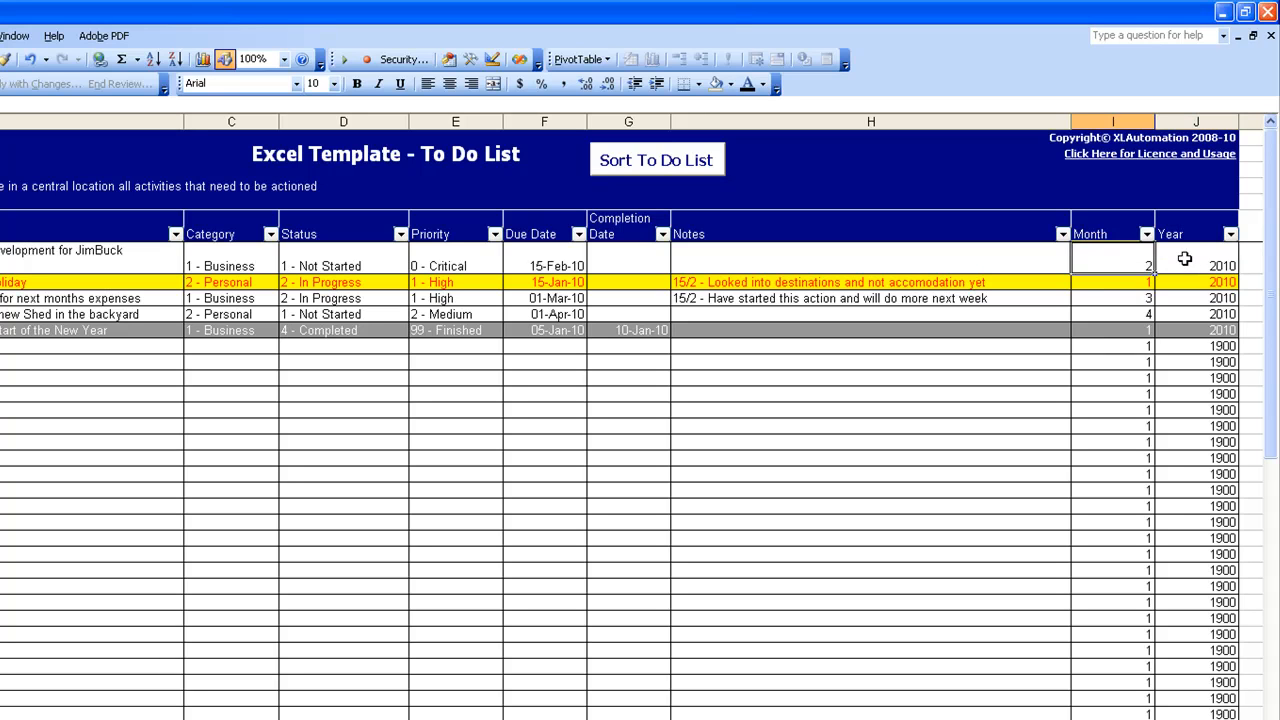
mouse_move(1128, 262)
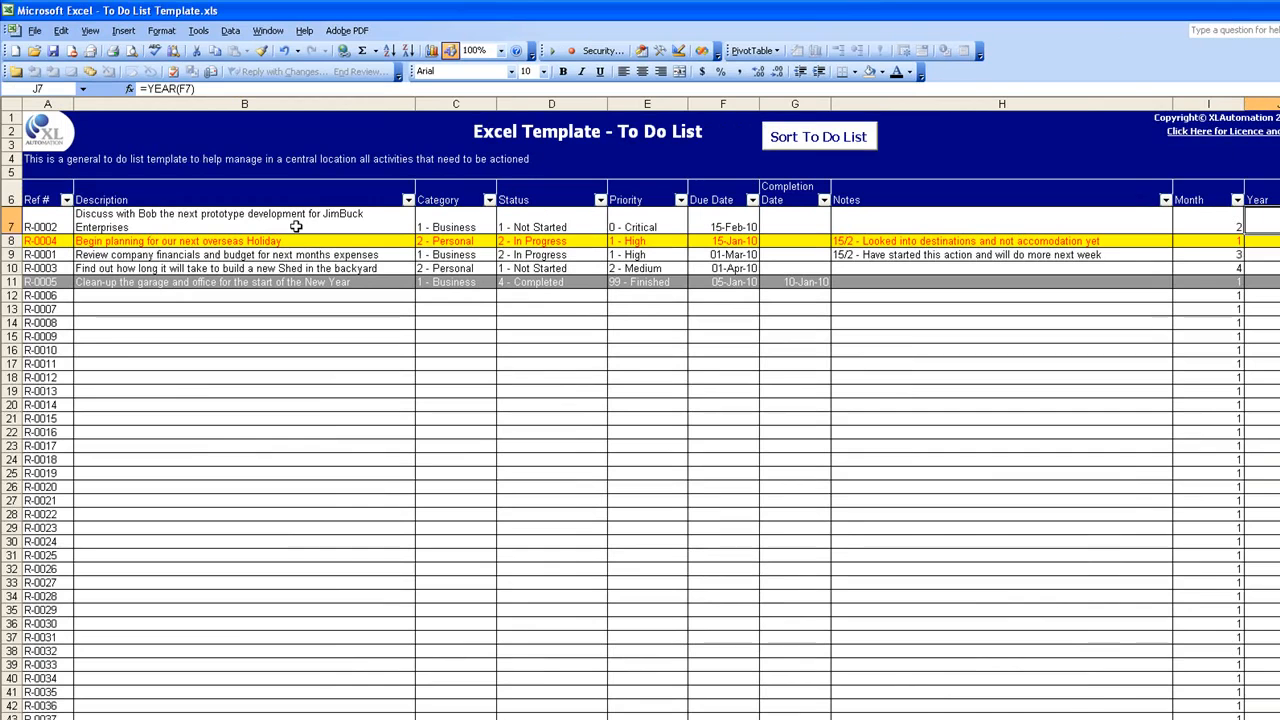
mouse_move(464, 216)
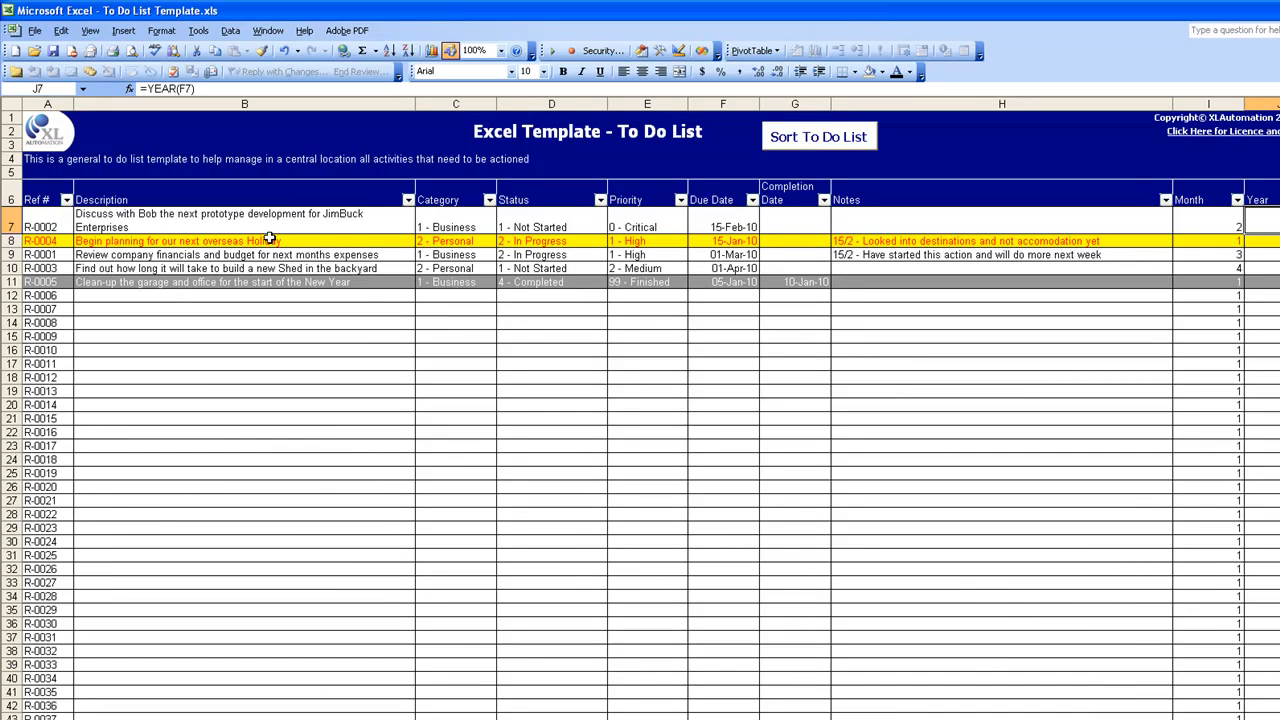
Check the overseas holiday item's due date and the completed clean-up item's priority
left_click(244, 240)
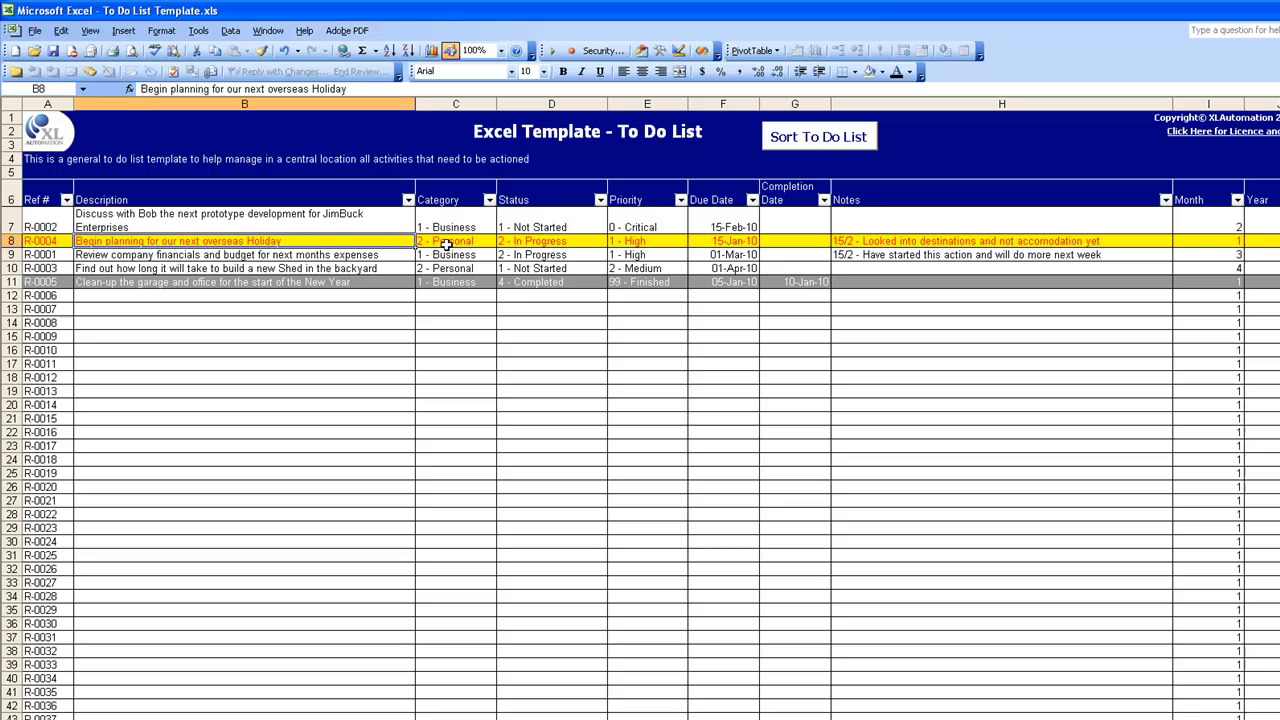
left_click(722, 240)
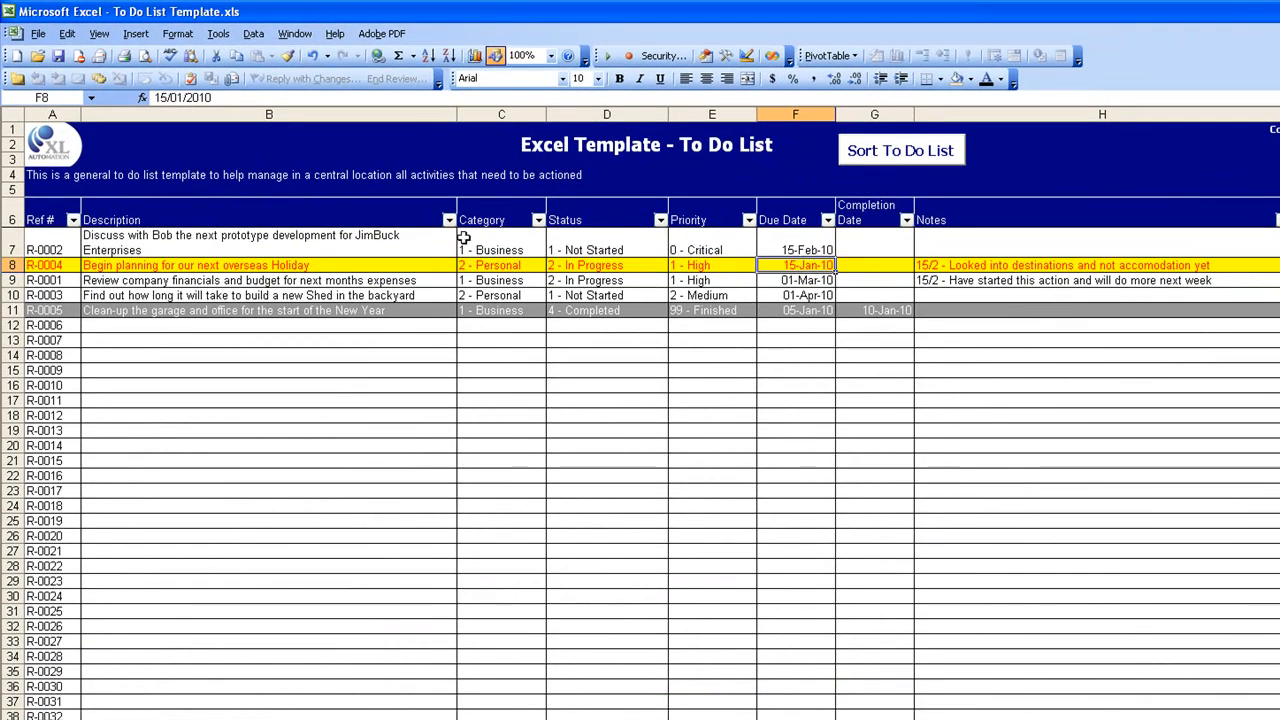
mouse_move(846, 280)
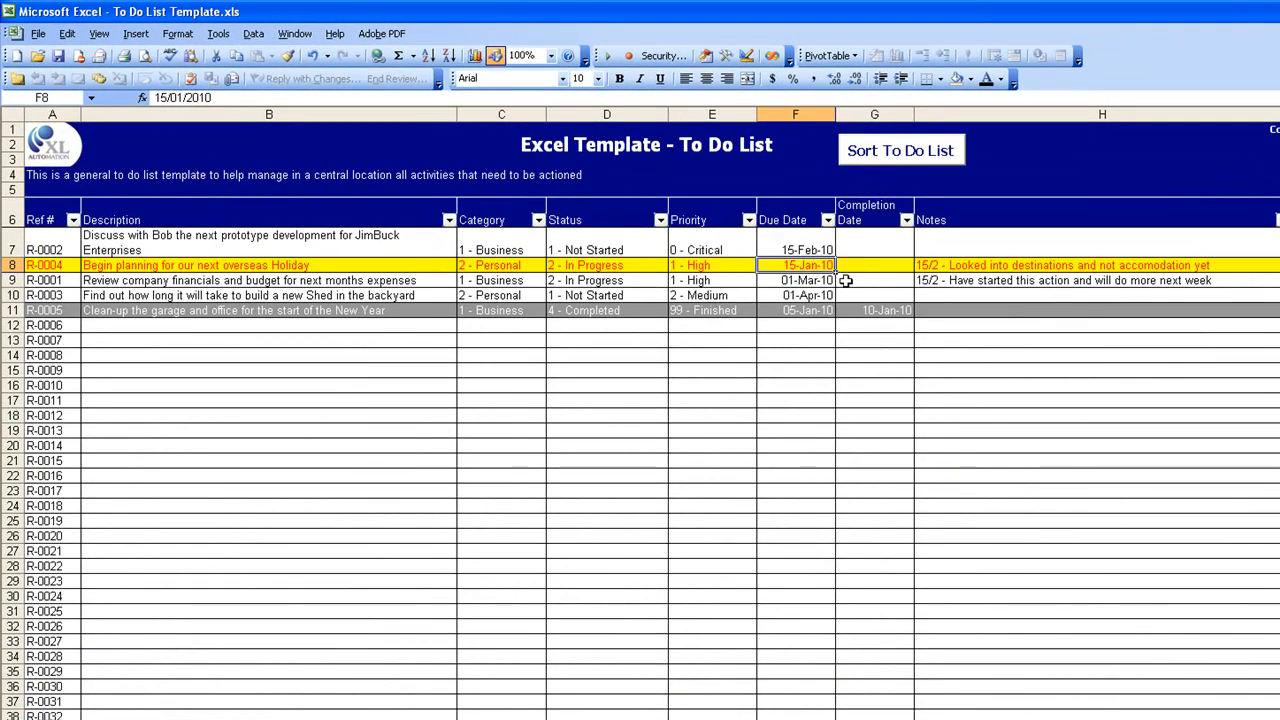
mouse_move(656, 260)
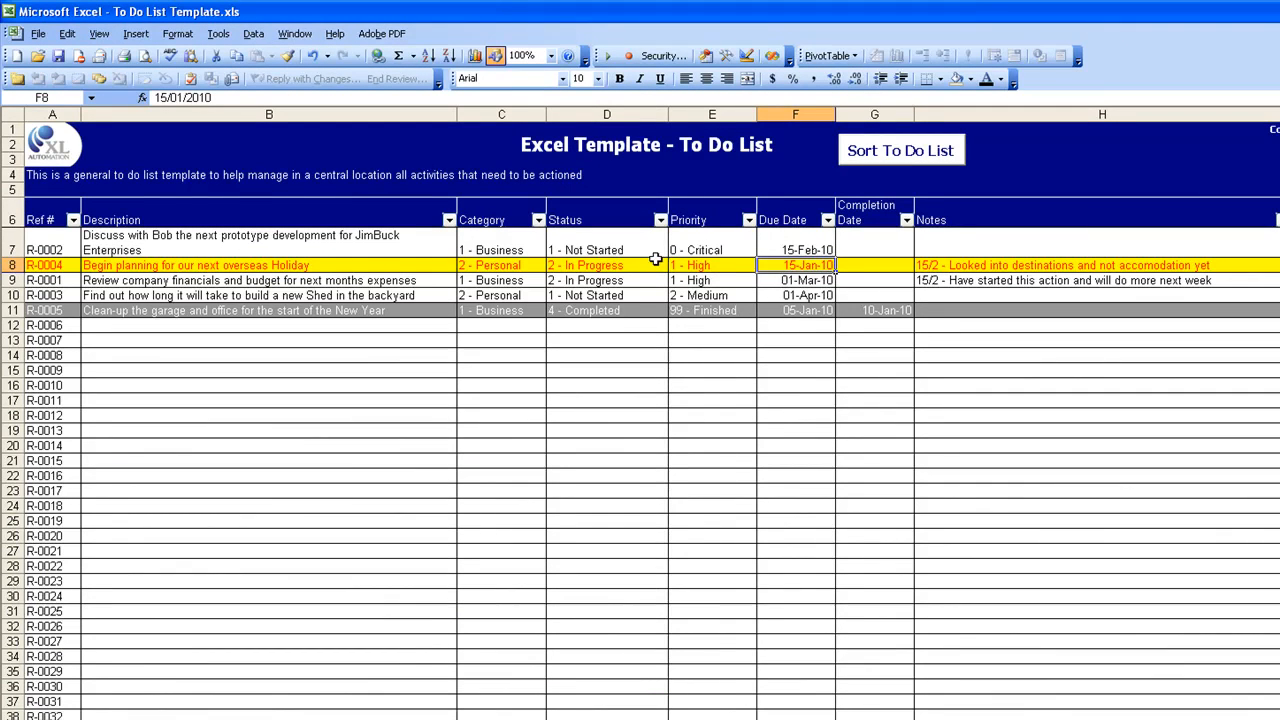
mouse_move(378, 280)
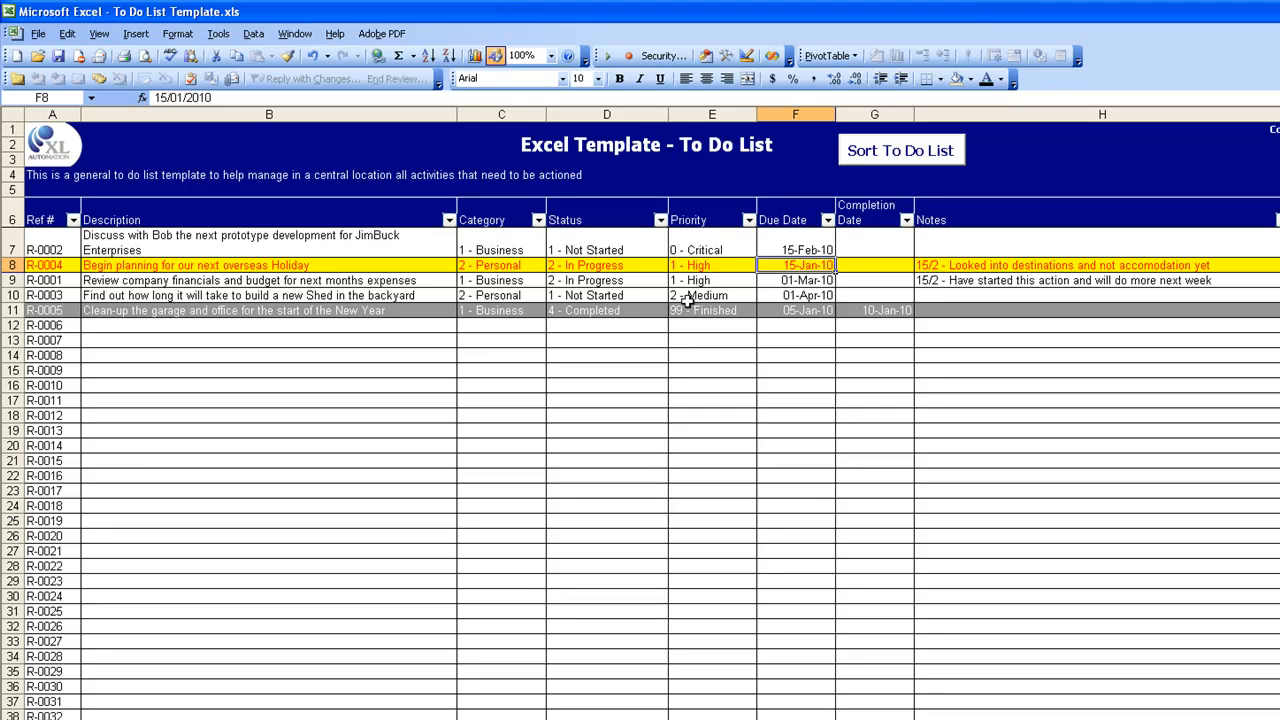
left_click(712, 310)
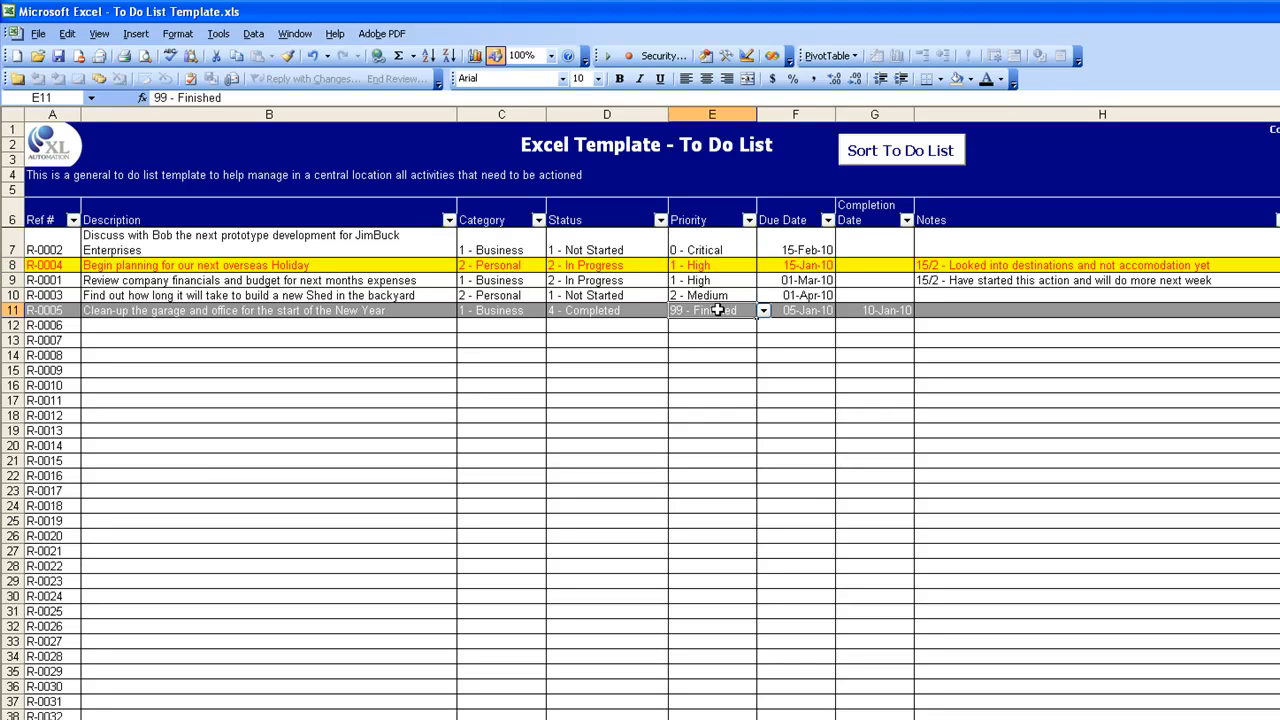
mouse_move(388, 316)
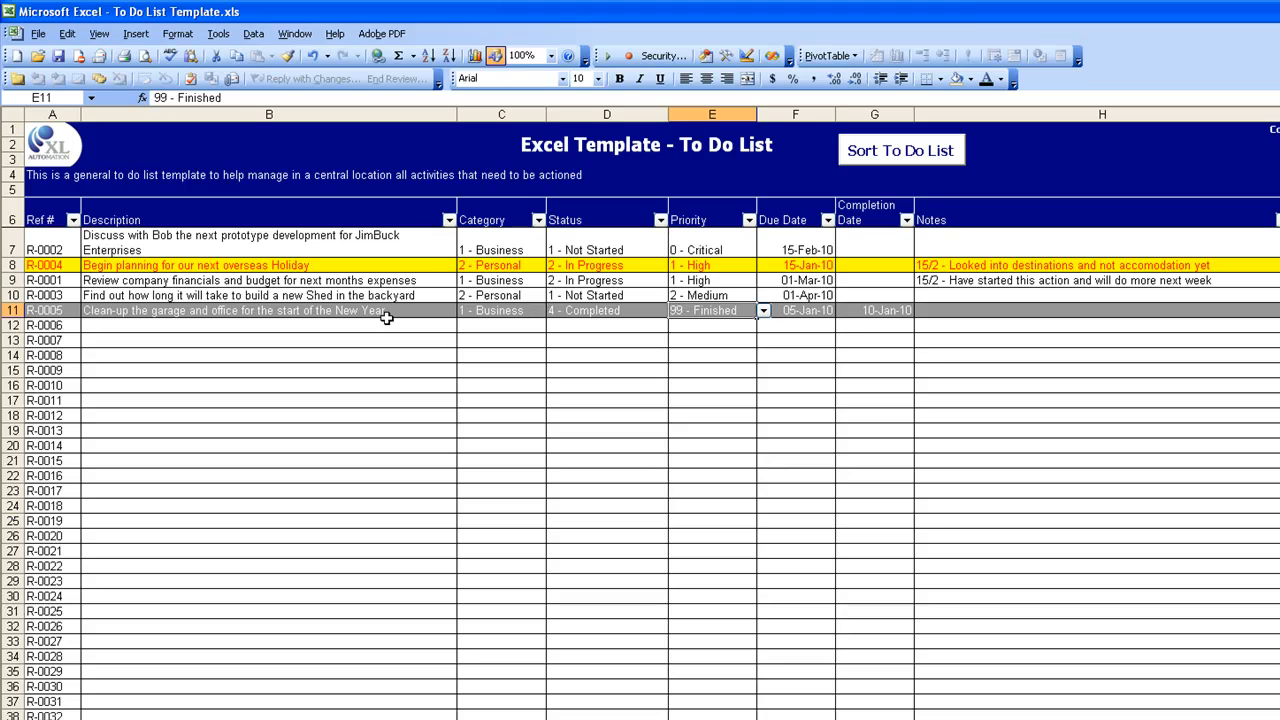
mouse_move(318, 280)
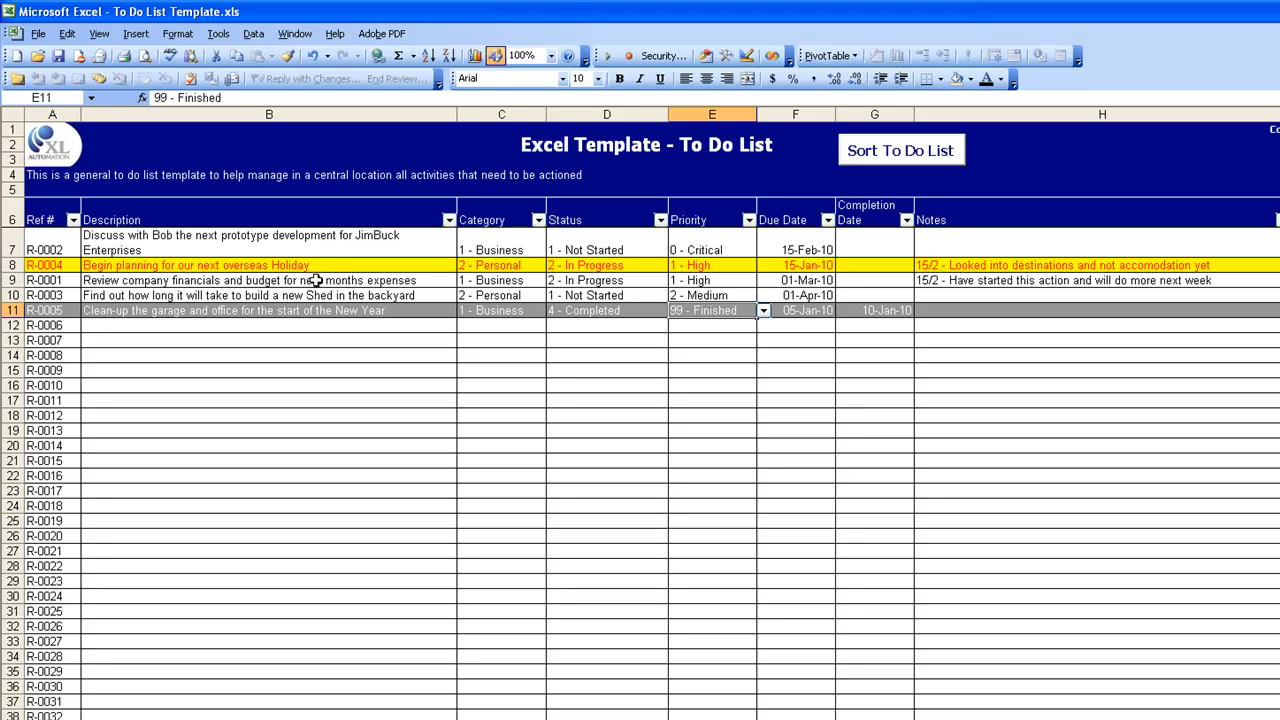
mouse_move(728, 280)
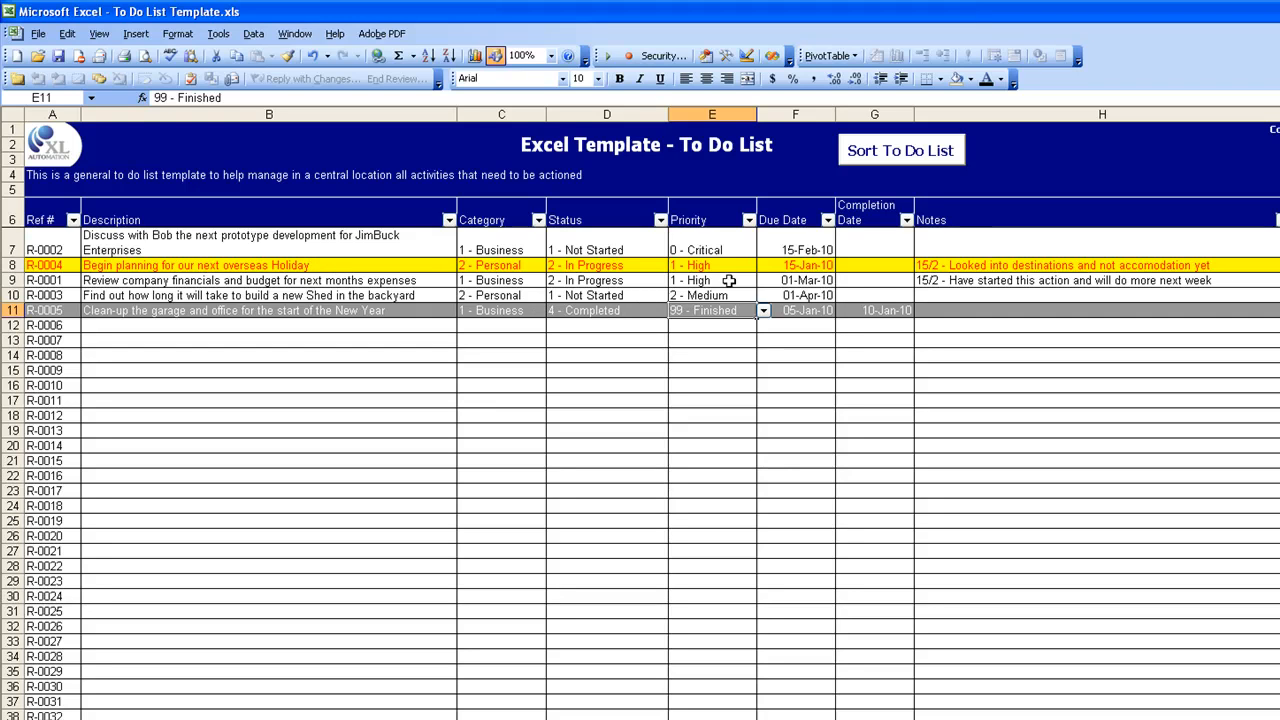
Set the financials review item's priority to 99 - Finished and re-sort so finished items fall last
left_click(712, 280)
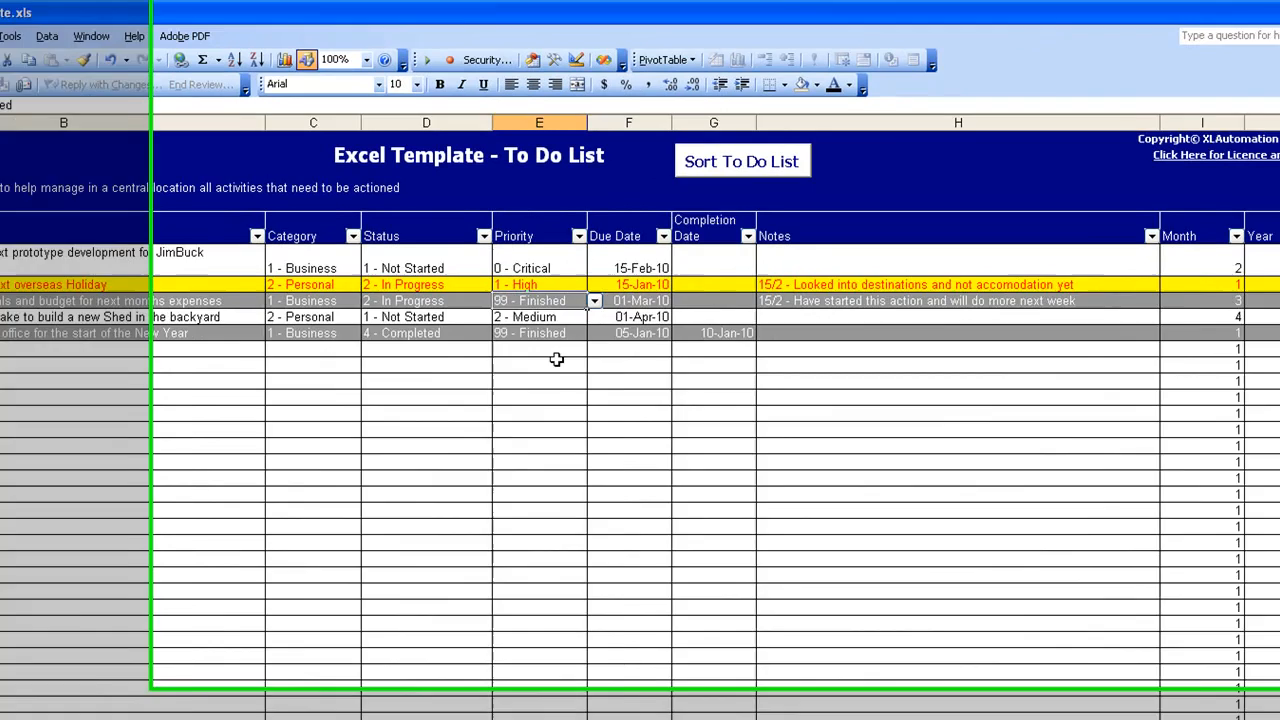
left_click(1244, 12)
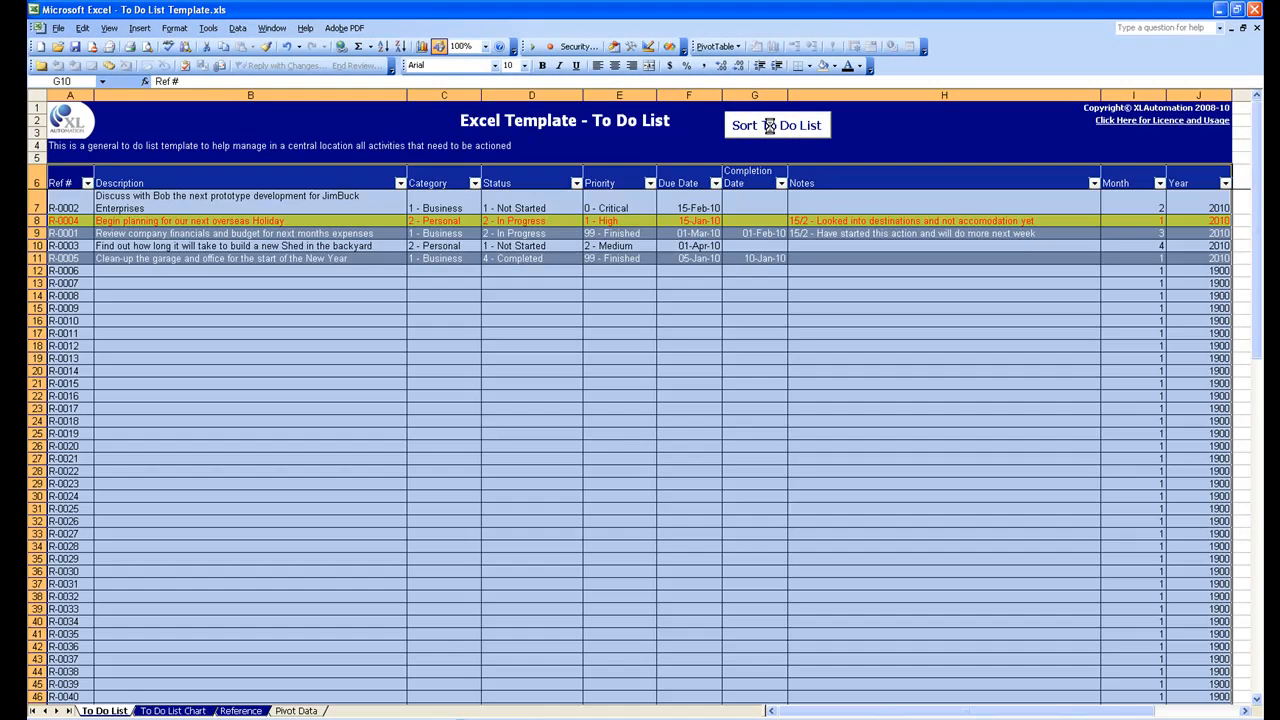
left_click(776, 124)
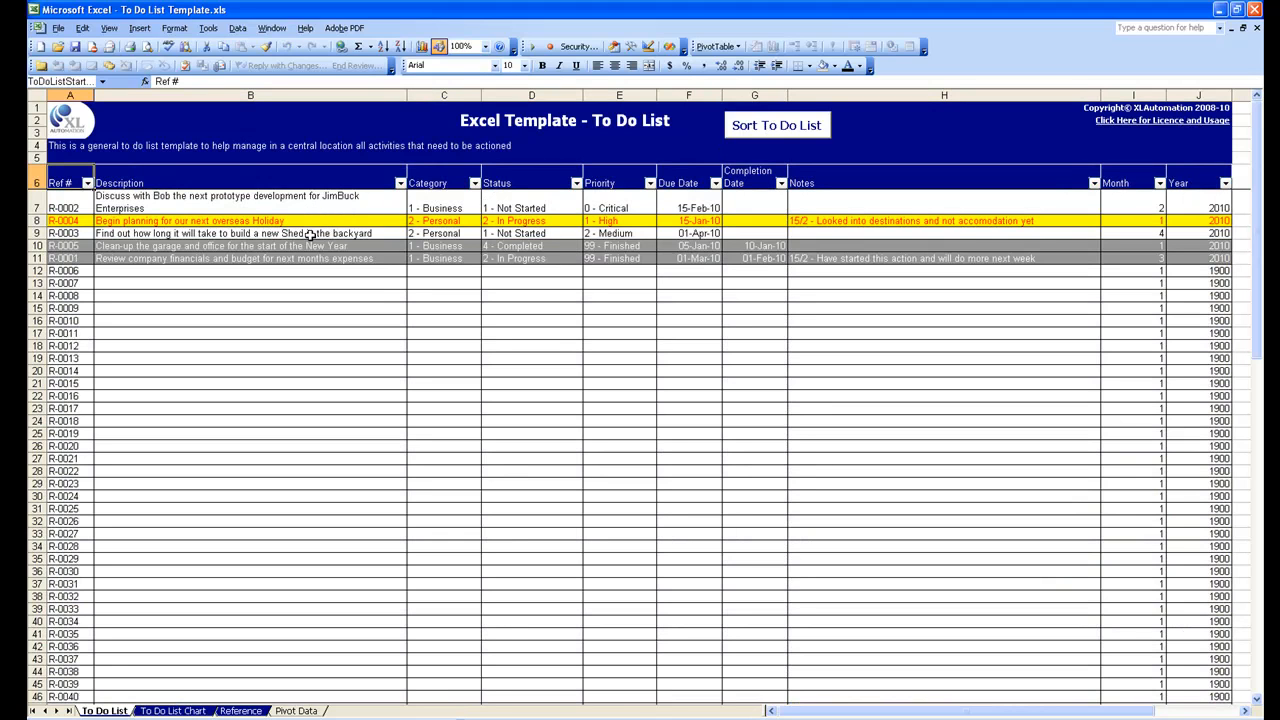
left_click(250, 270)
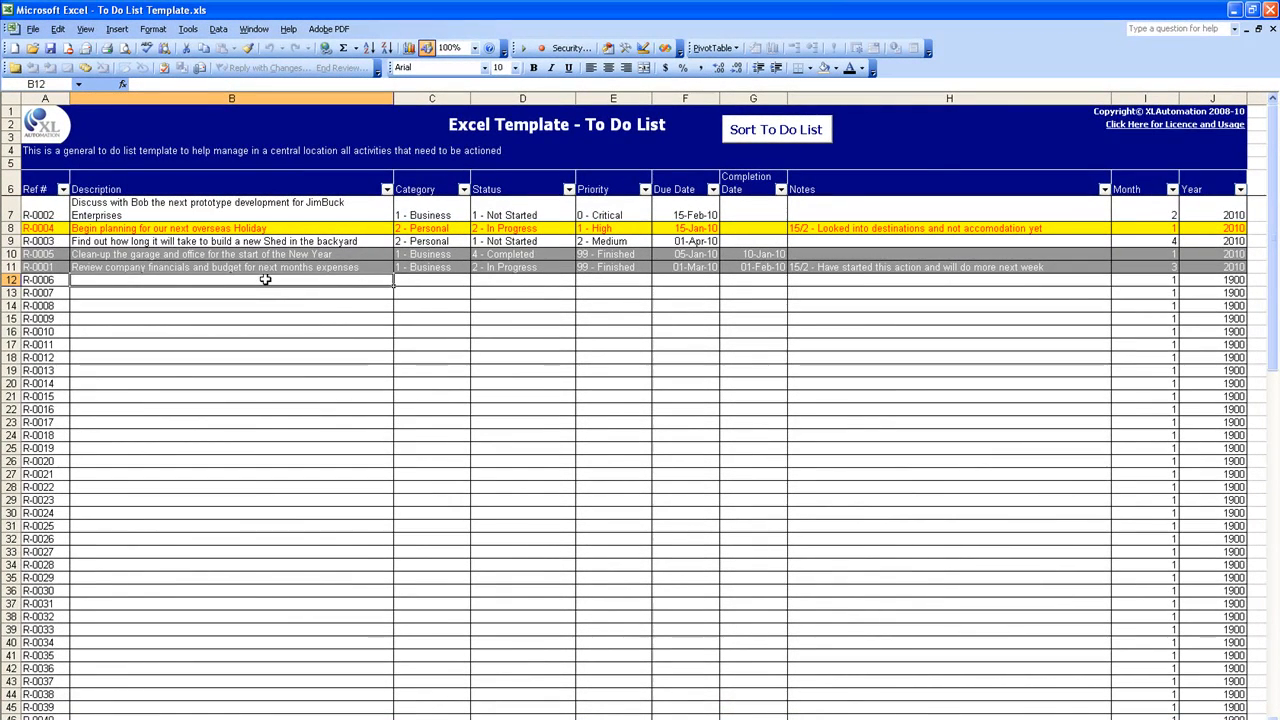
Enter the description 'Buy computer for Kids school year' in the first empty row
type("Buy")
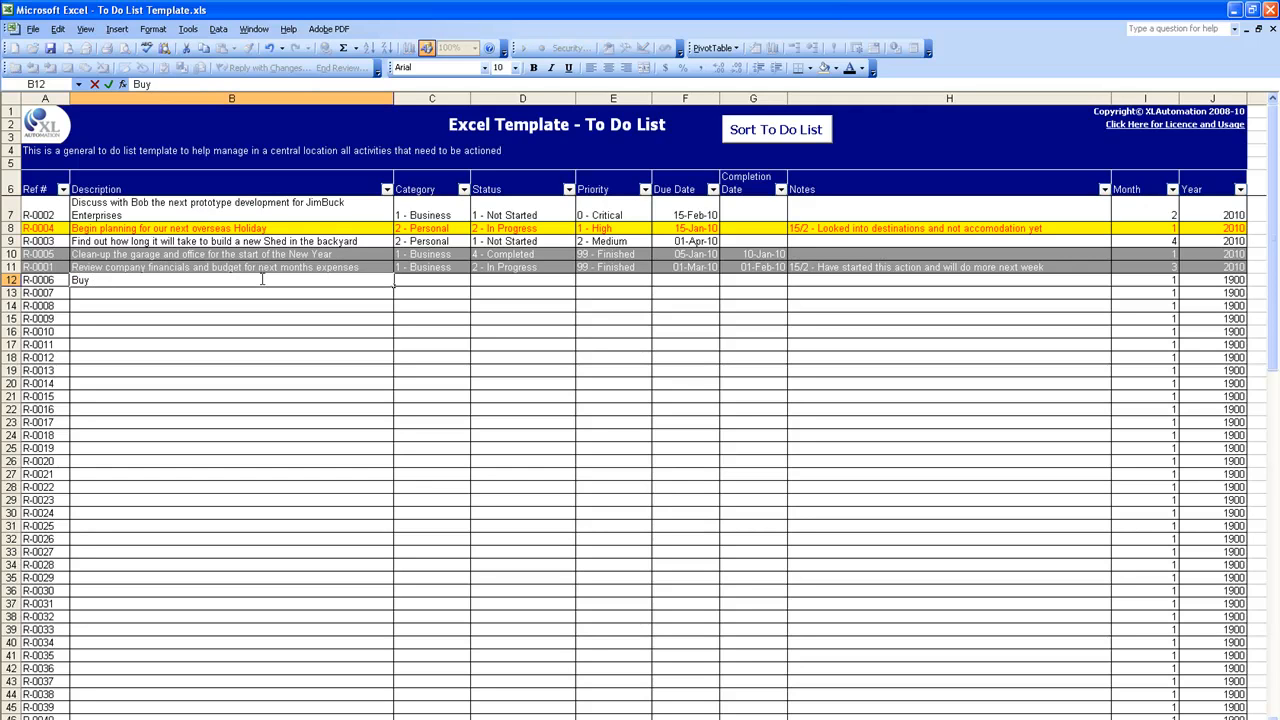
type("computer for")
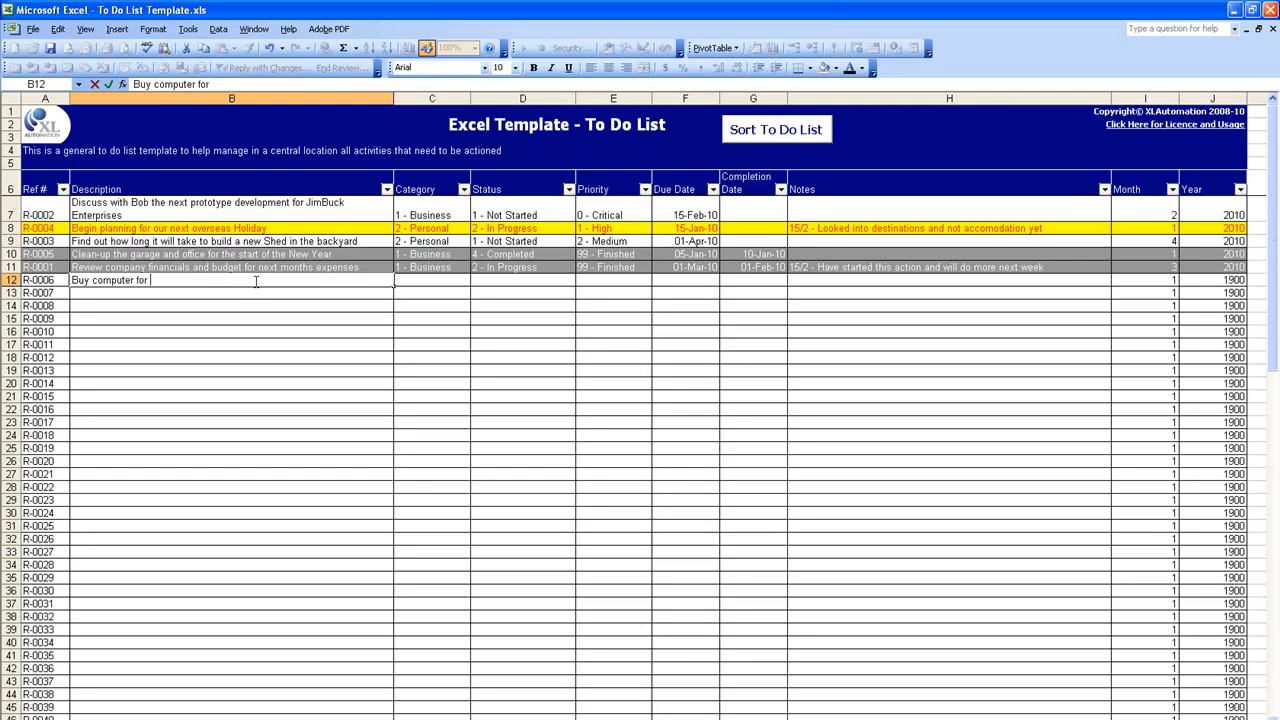
type("Kids")
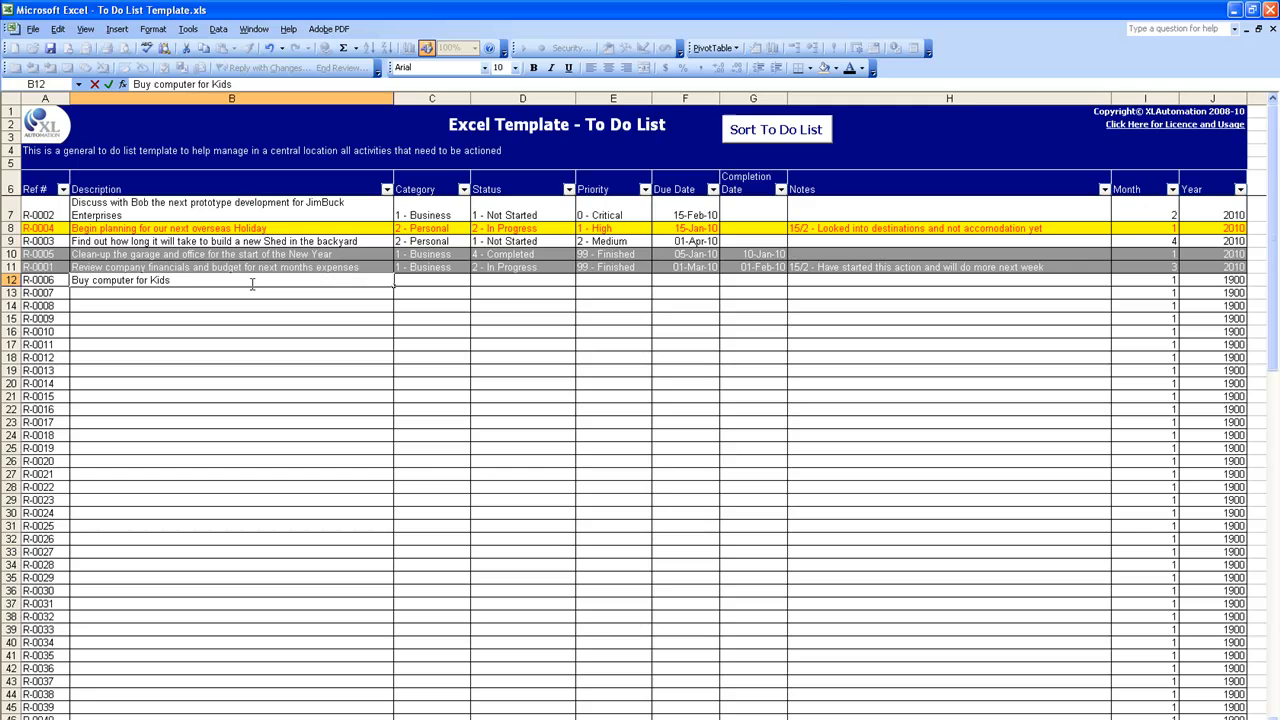
type("school year")
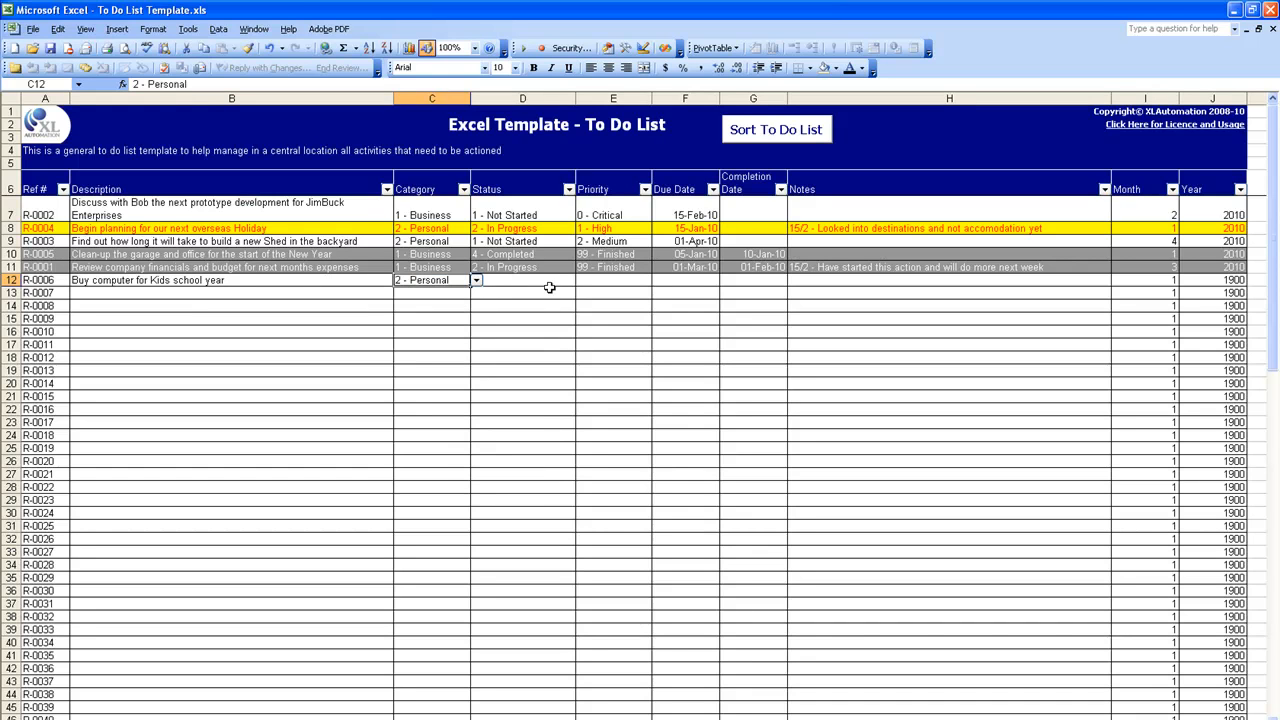
Set the new item's status to 1 - Not Started and priority to 0 - Critical
left_click(522, 280)
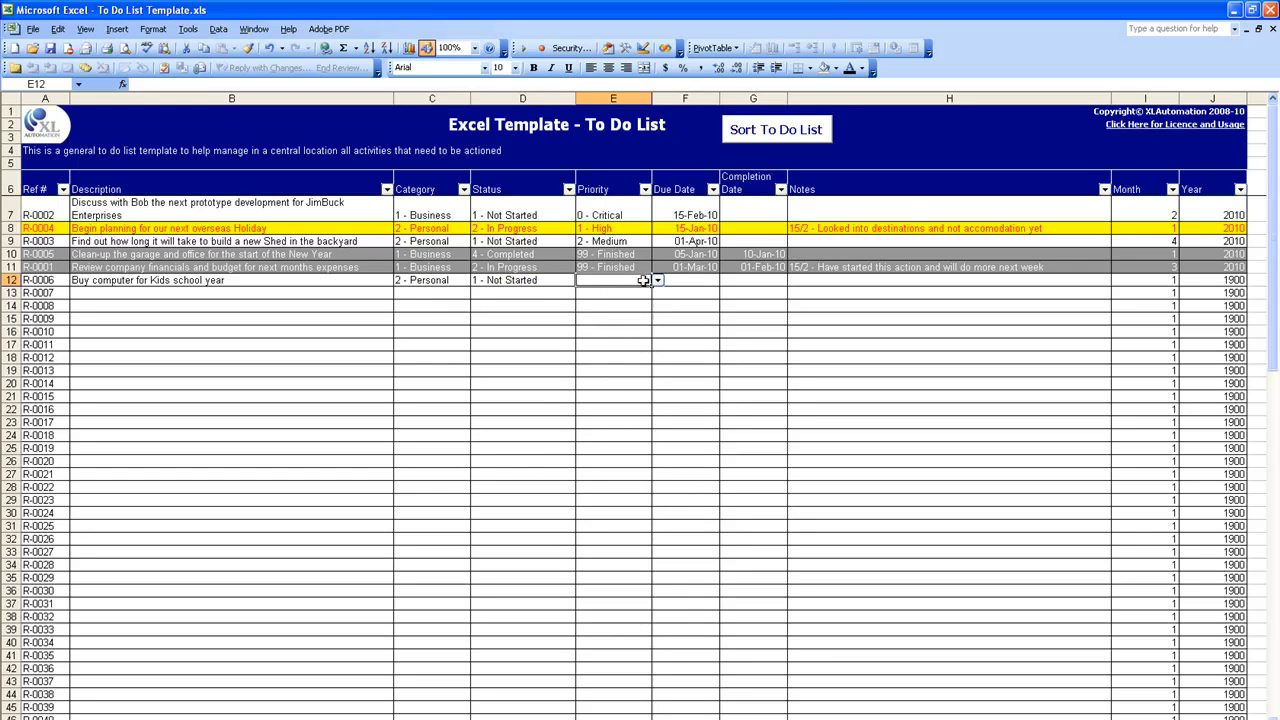
left_click(656, 280)
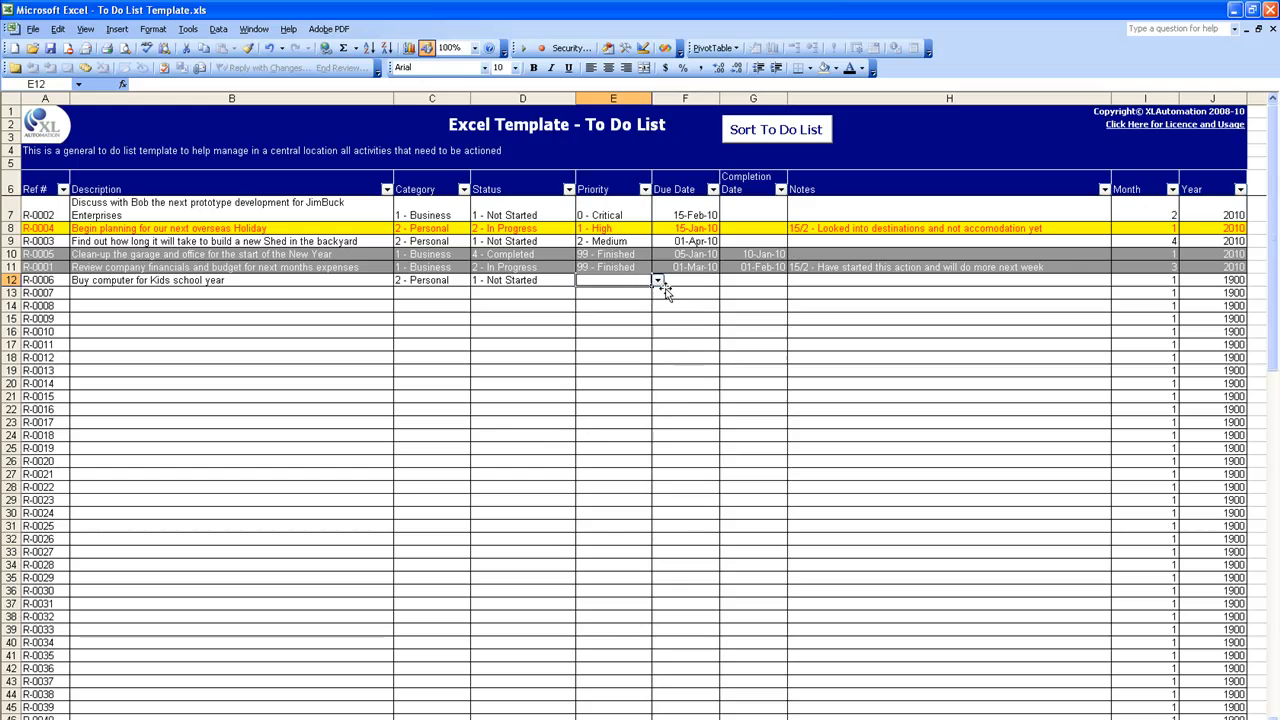
left_click(656, 280)
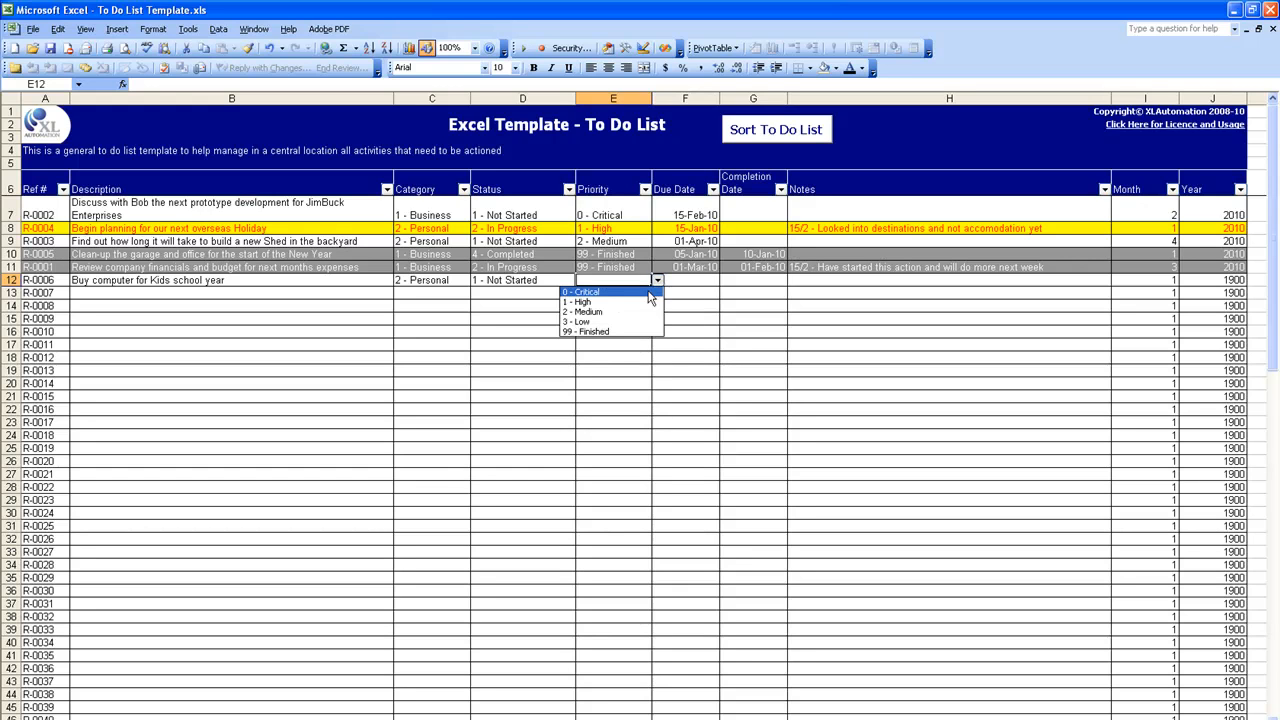
left_click(584, 292)
type("15-Feb-10")
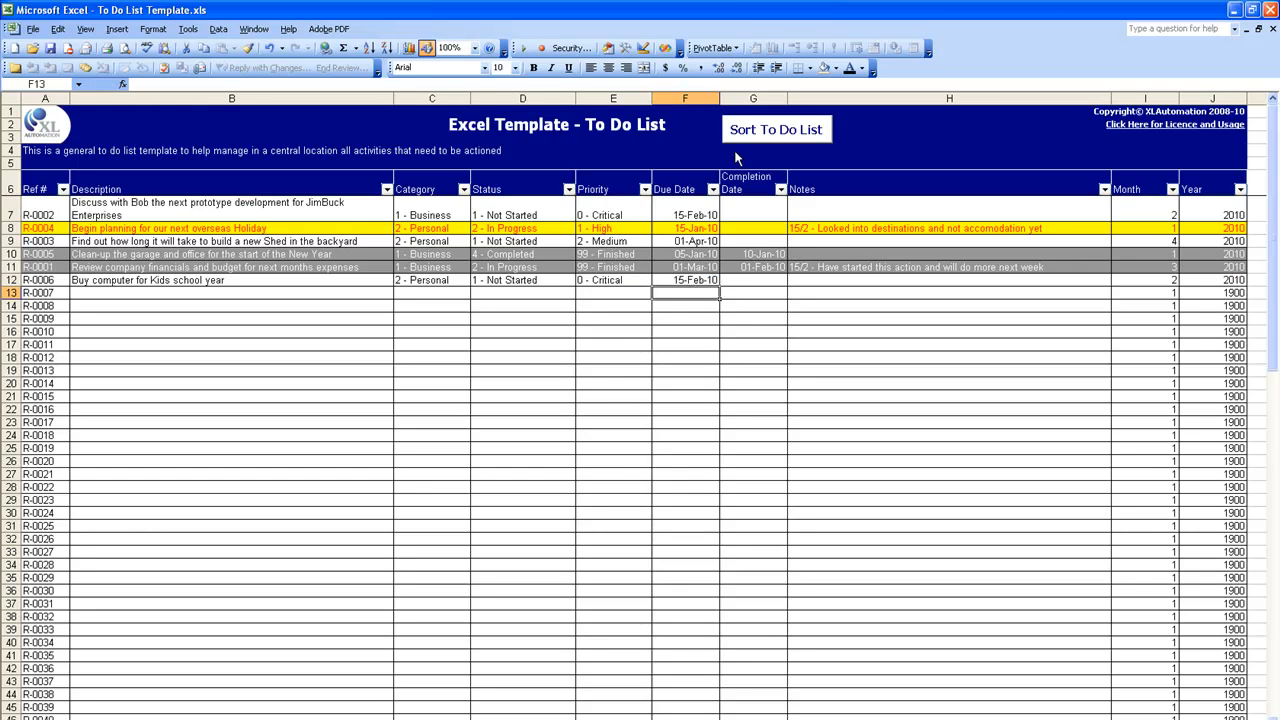
Re-sort the list with the new item, then switch to the Reference sheet of allowed values
left_click(776, 128)
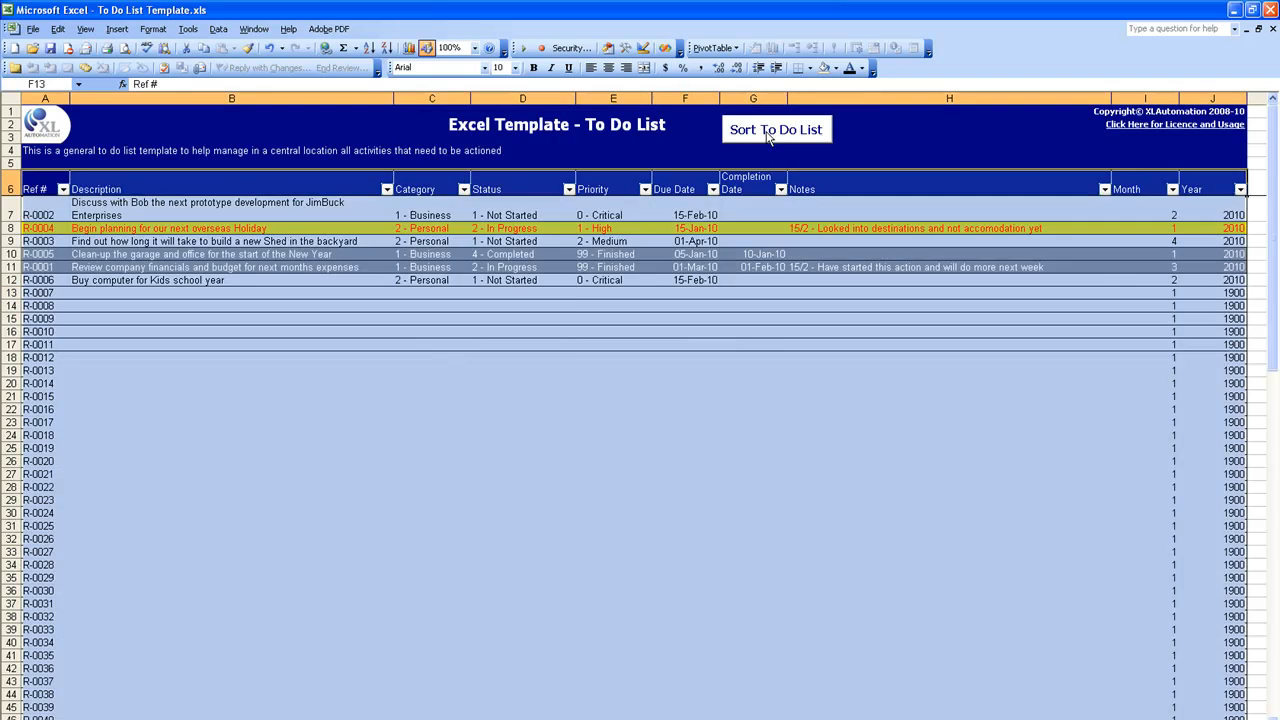
left_click(776, 128)
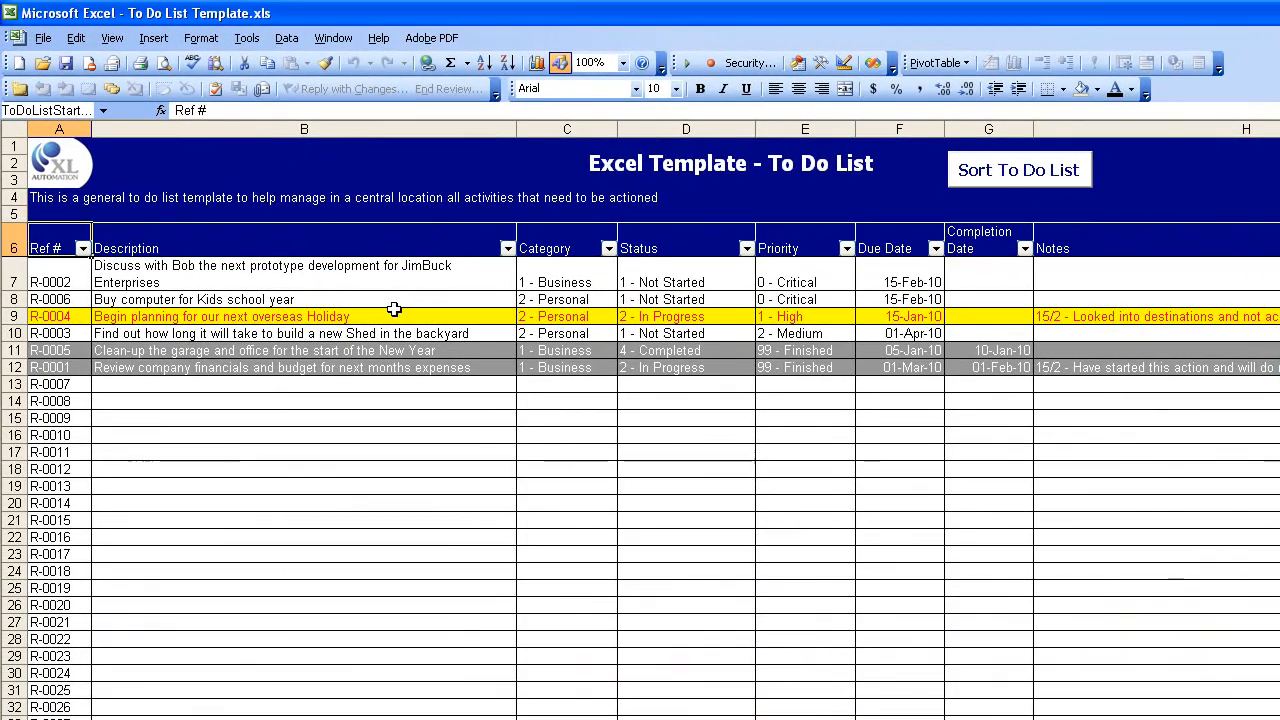
mouse_move(360, 316)
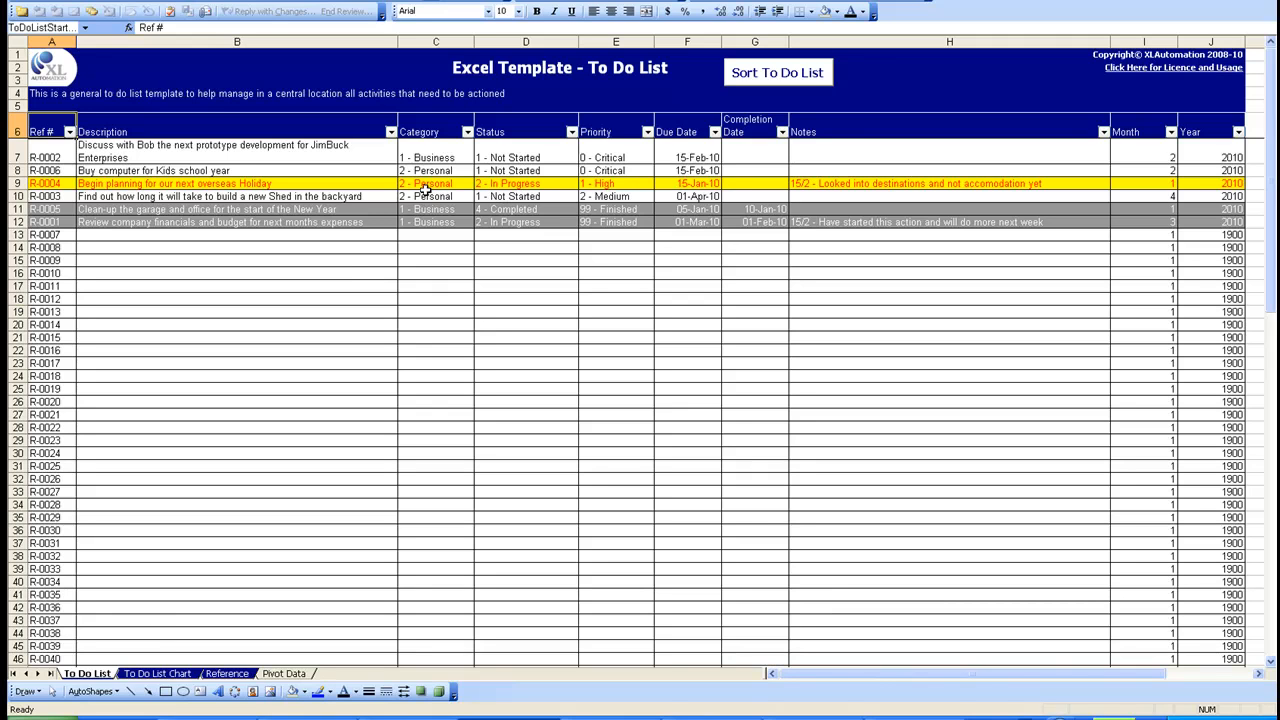
left_click(524, 156)
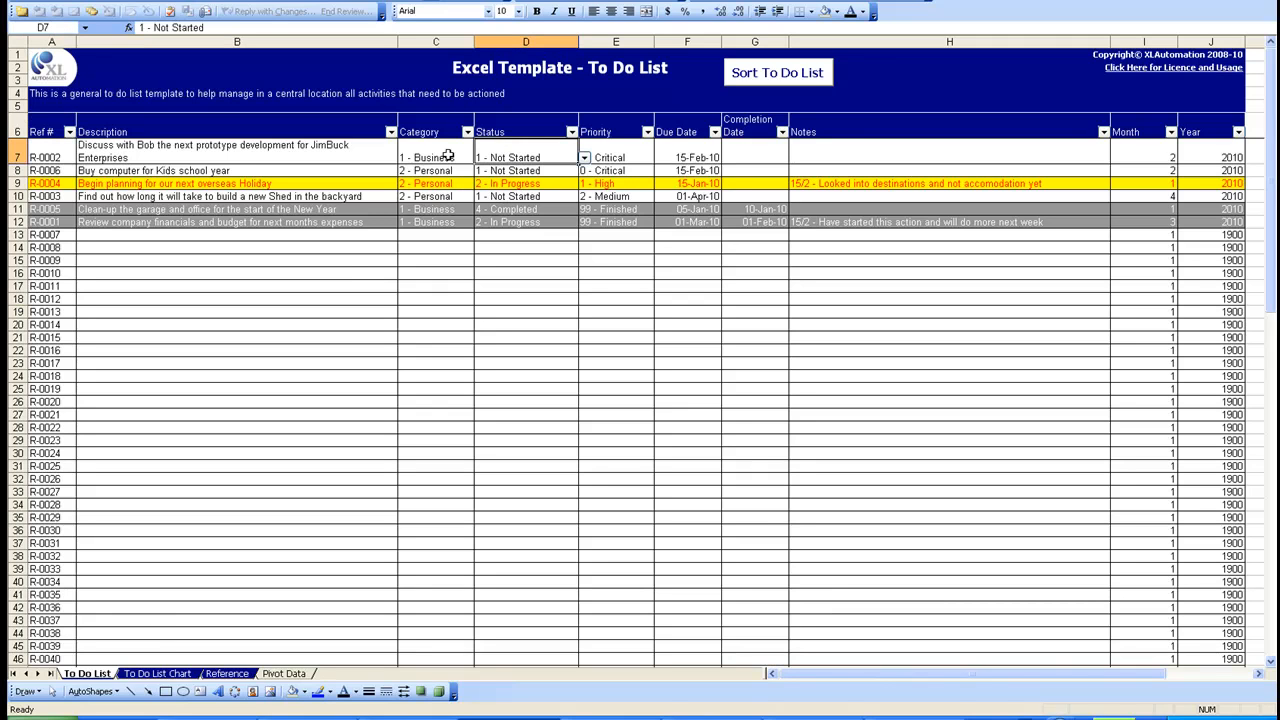
left_click(436, 156)
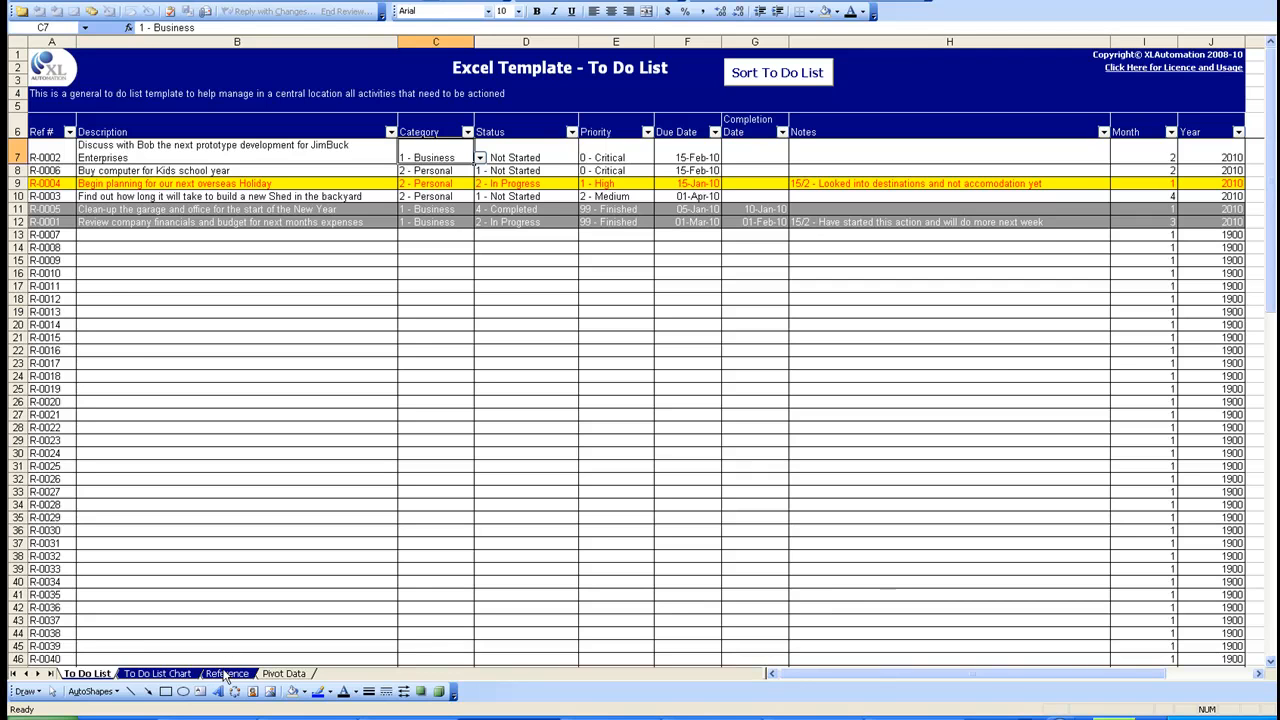
left_click(228, 672)
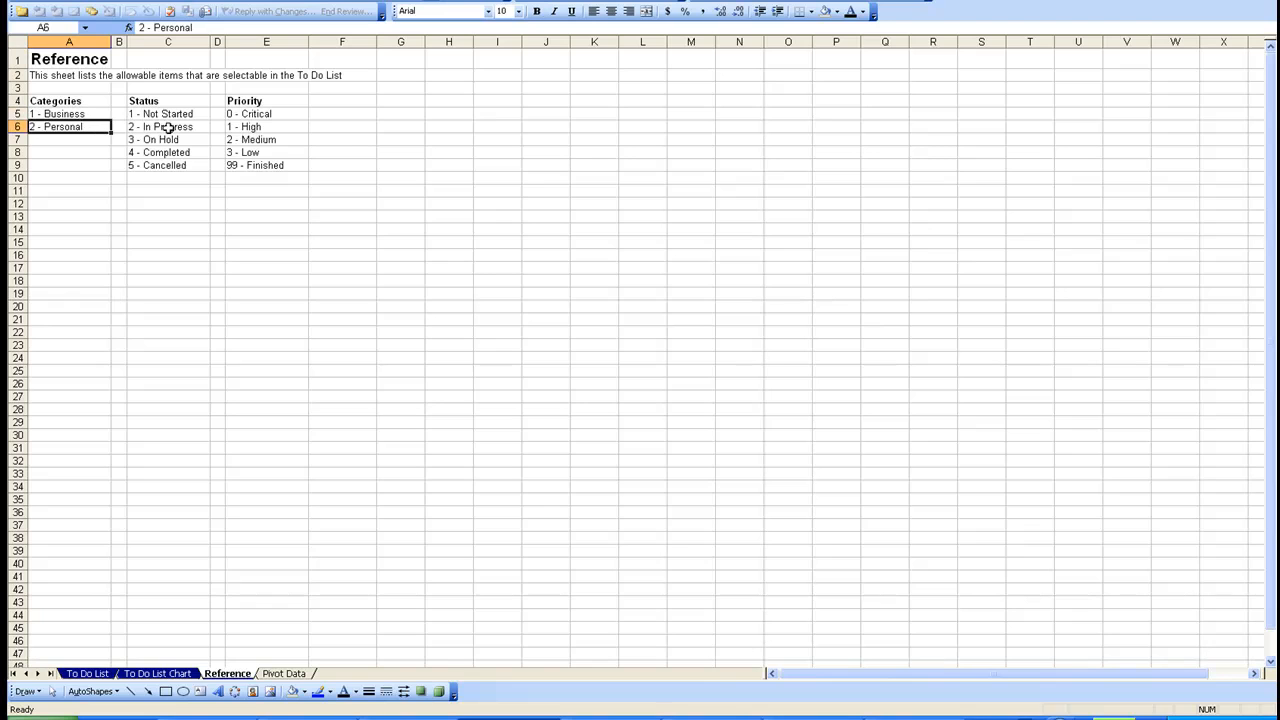
Note the In Progress status option on the Reference sheet and return to the To Do List sheet
left_click(168, 126)
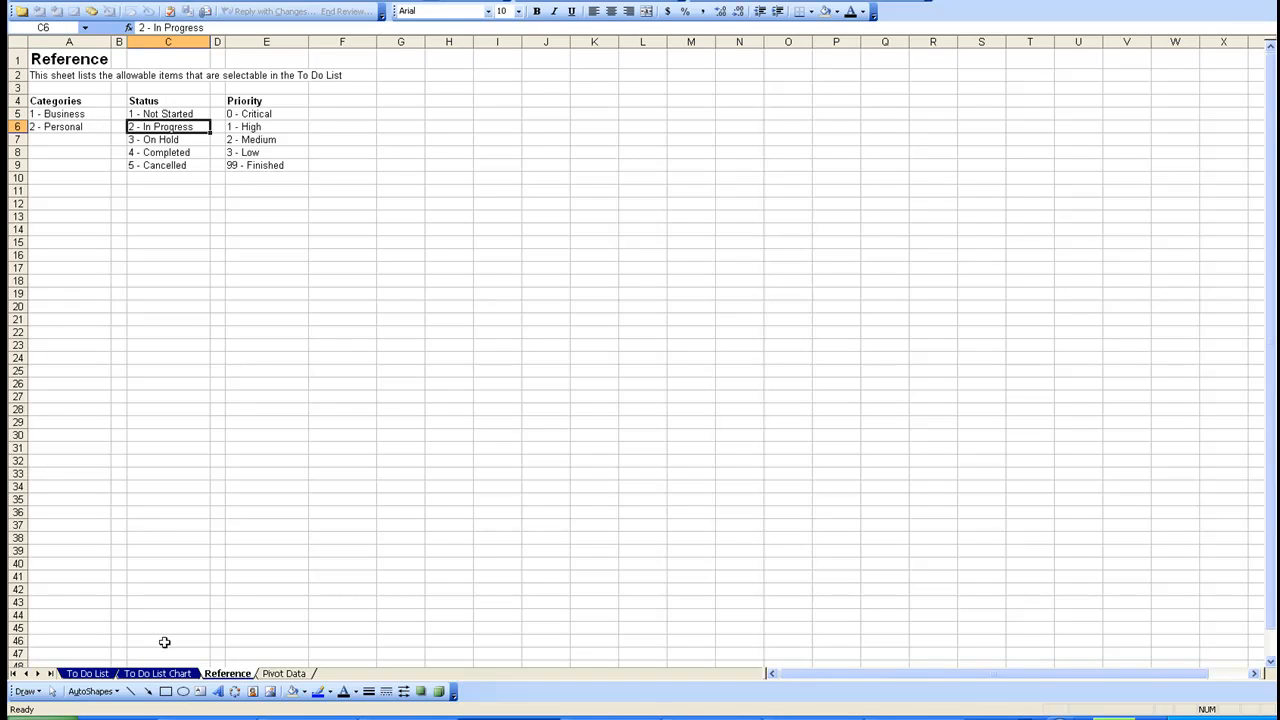
left_click(88, 672)
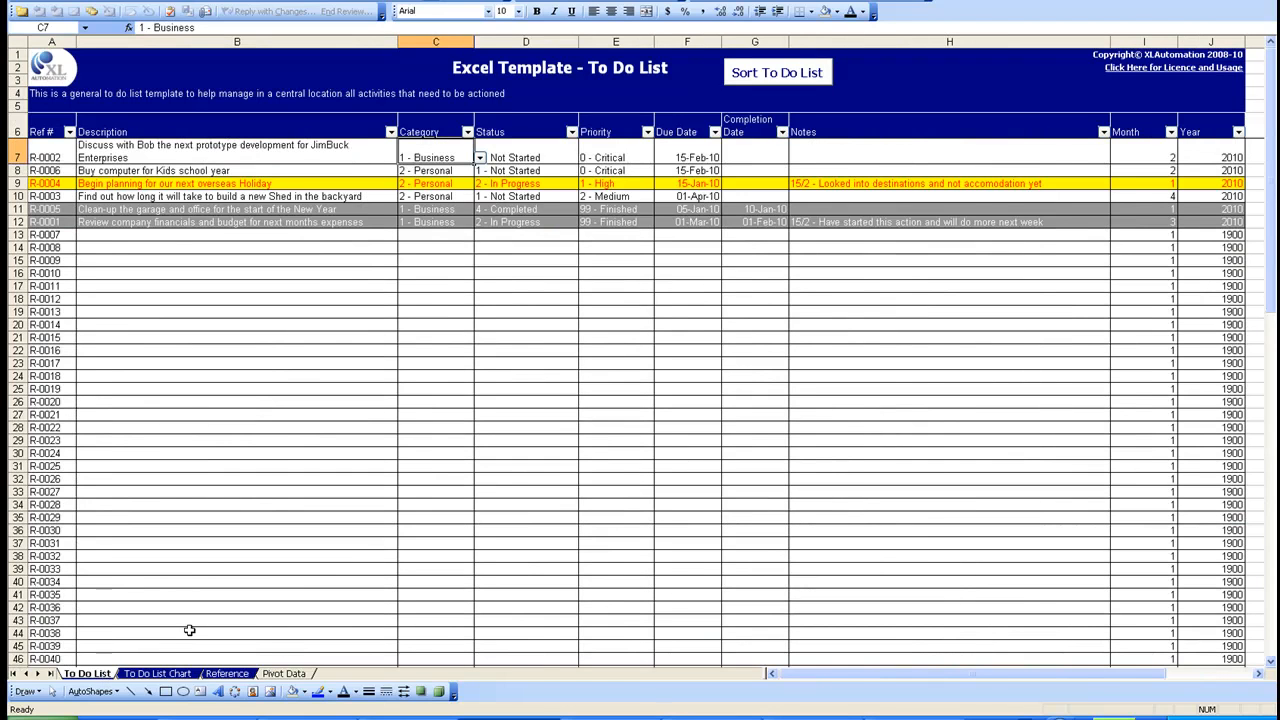
mouse_move(176, 656)
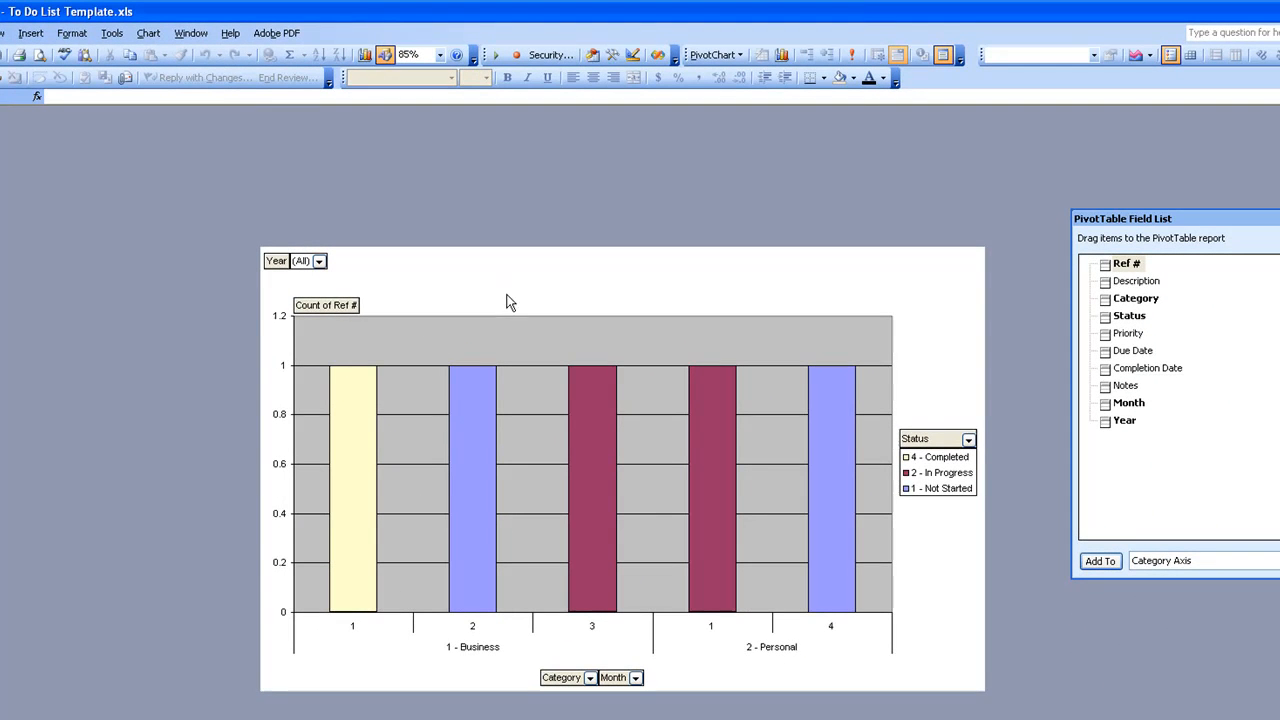
mouse_move(868, 42)
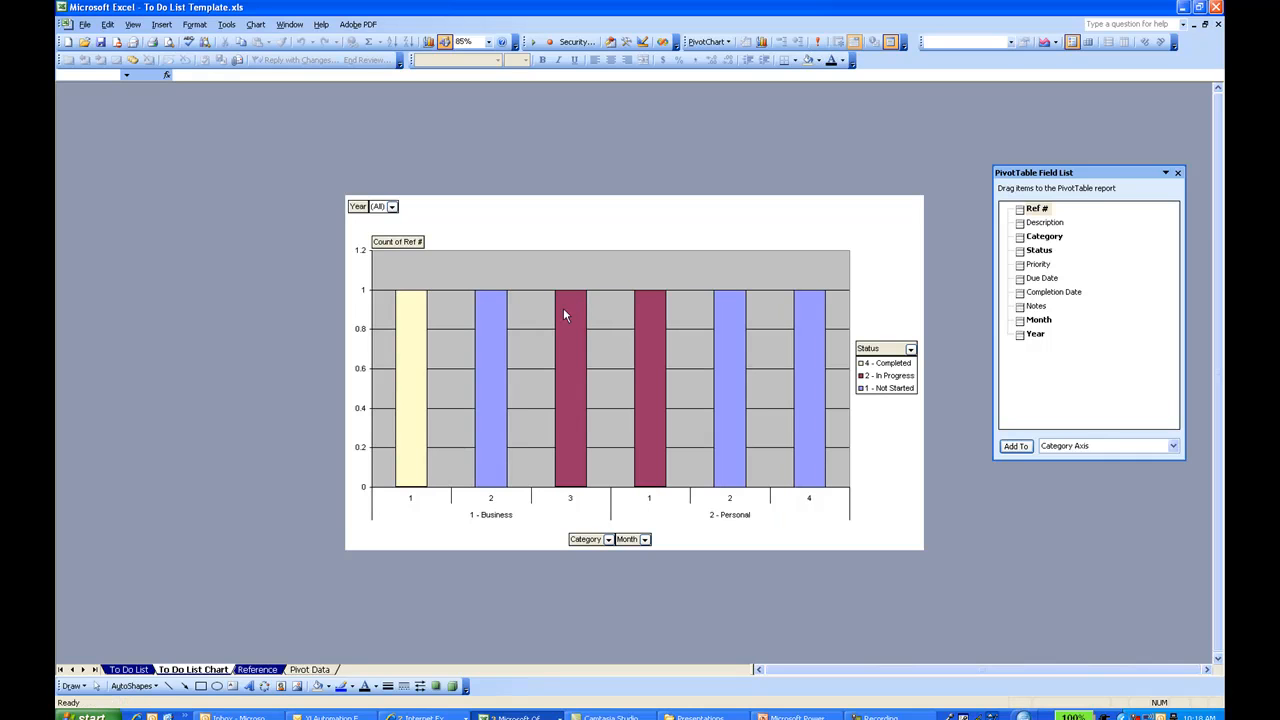
mouse_move(464, 412)
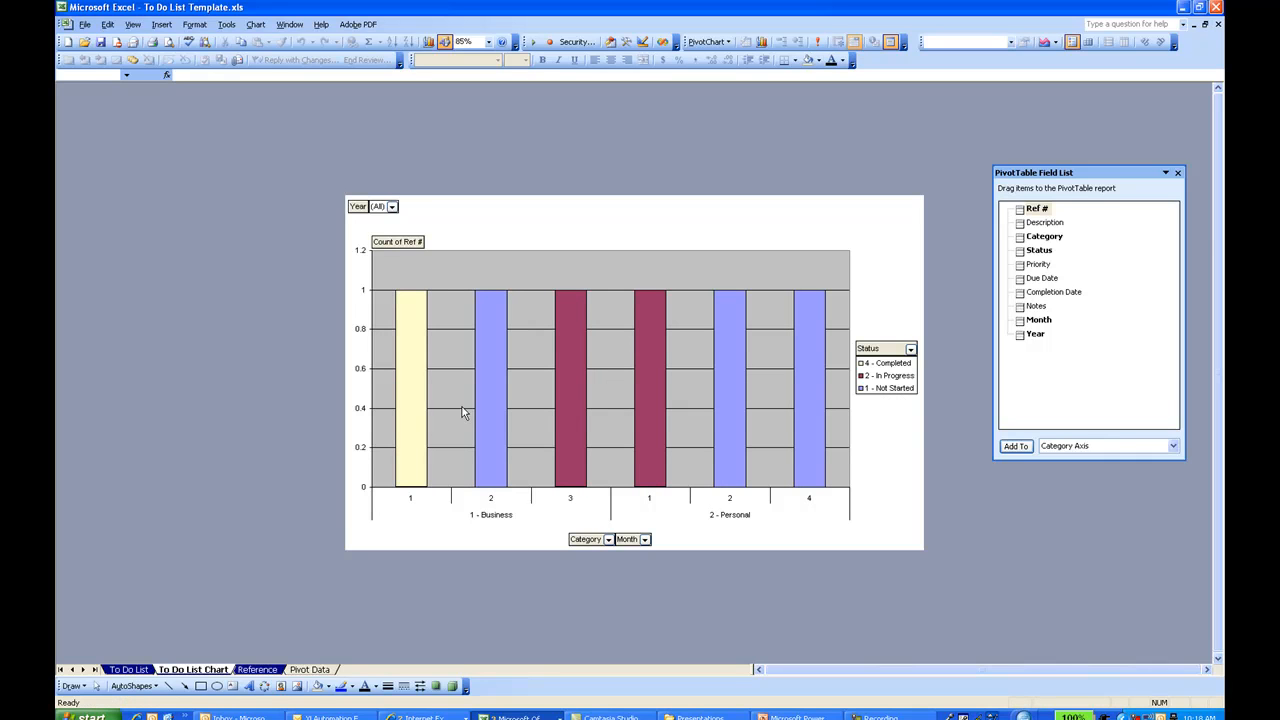
mouse_move(484, 388)
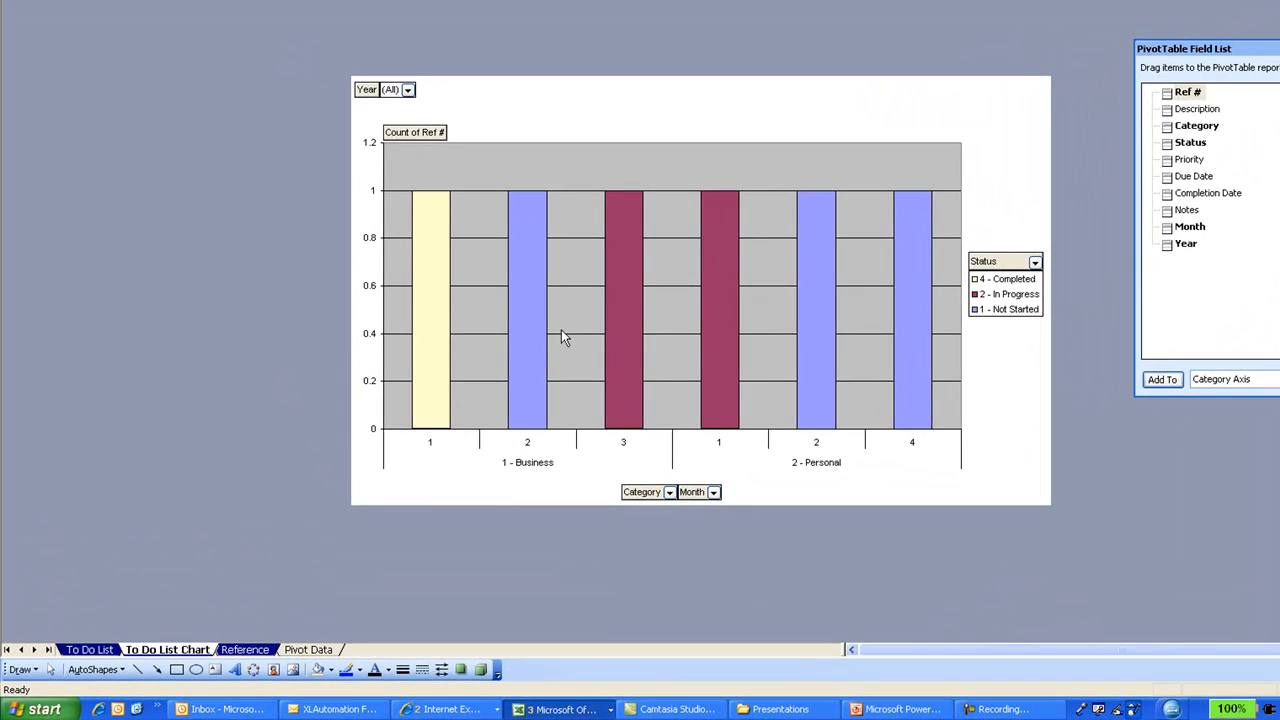
mouse_move(532, 380)
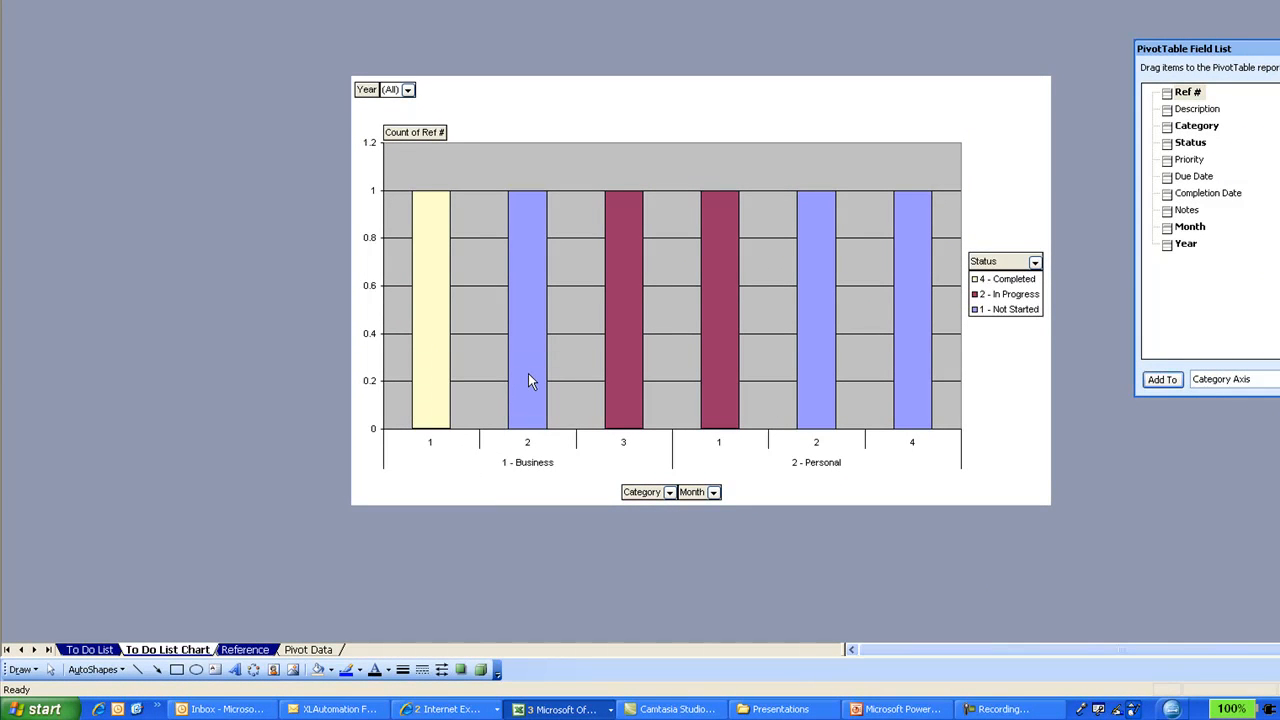
mouse_move(616, 380)
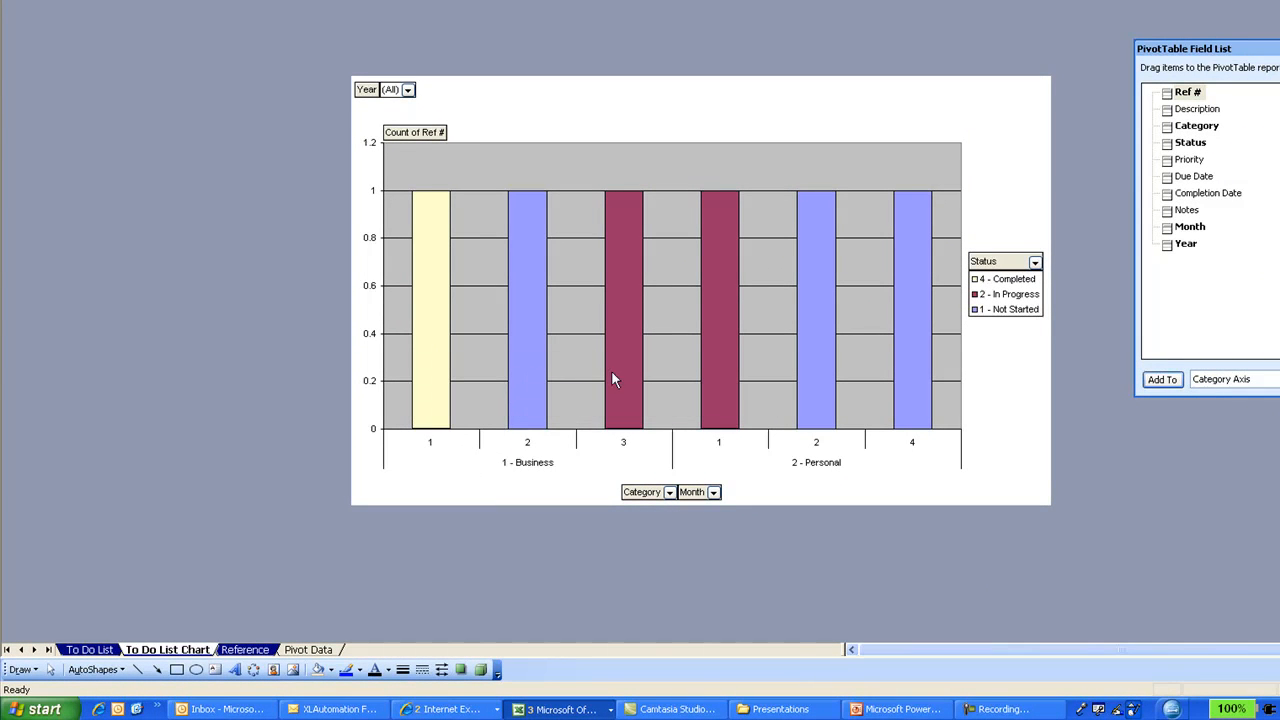
mouse_move(612, 380)
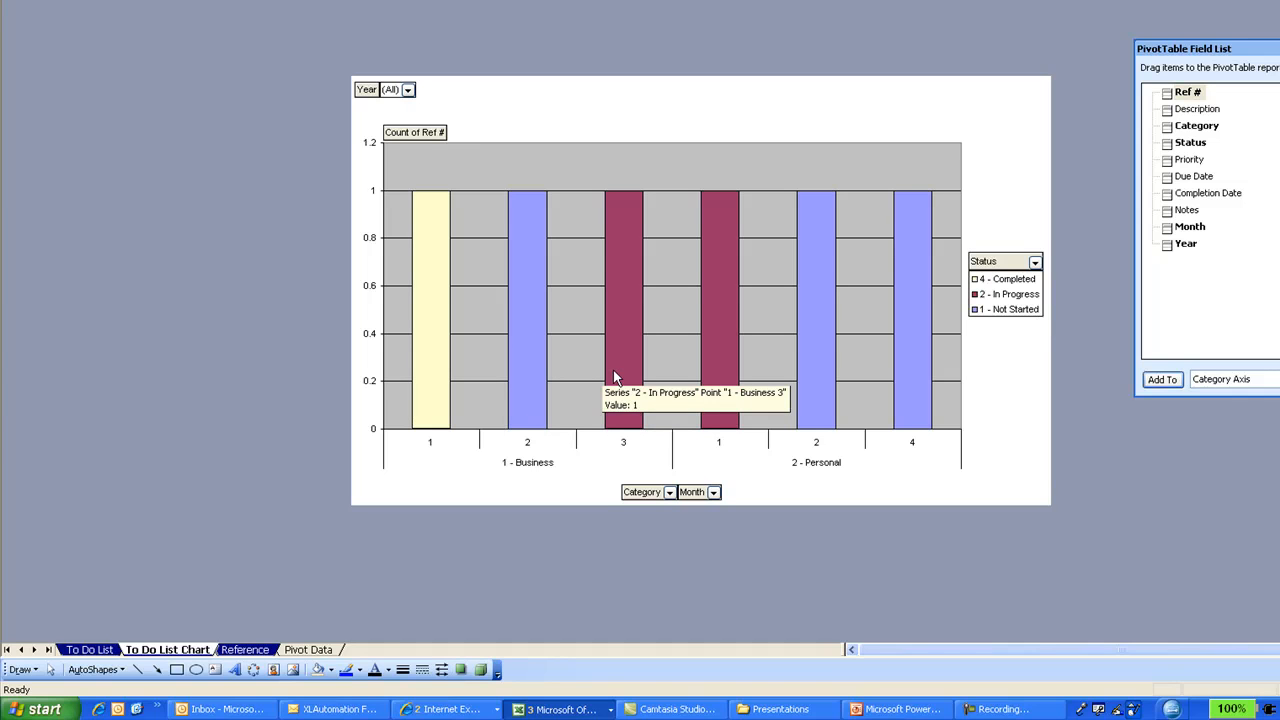
mouse_move(630, 284)
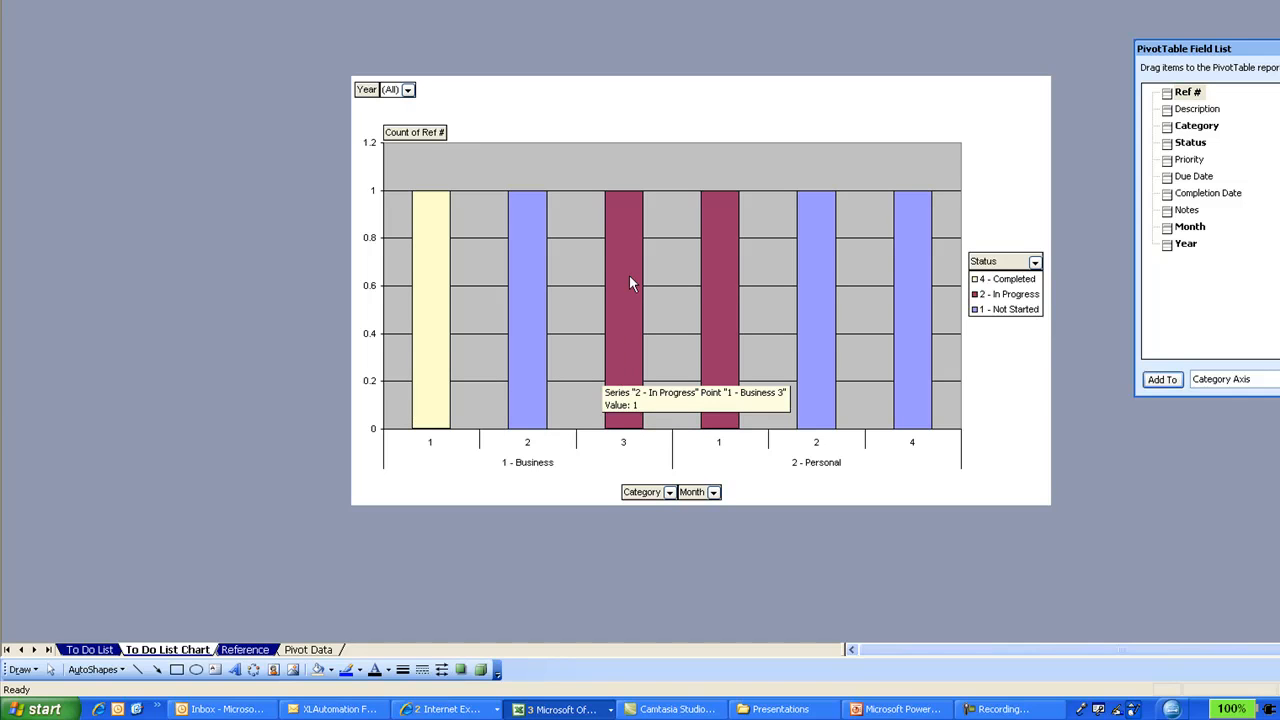
mouse_move(724, 304)
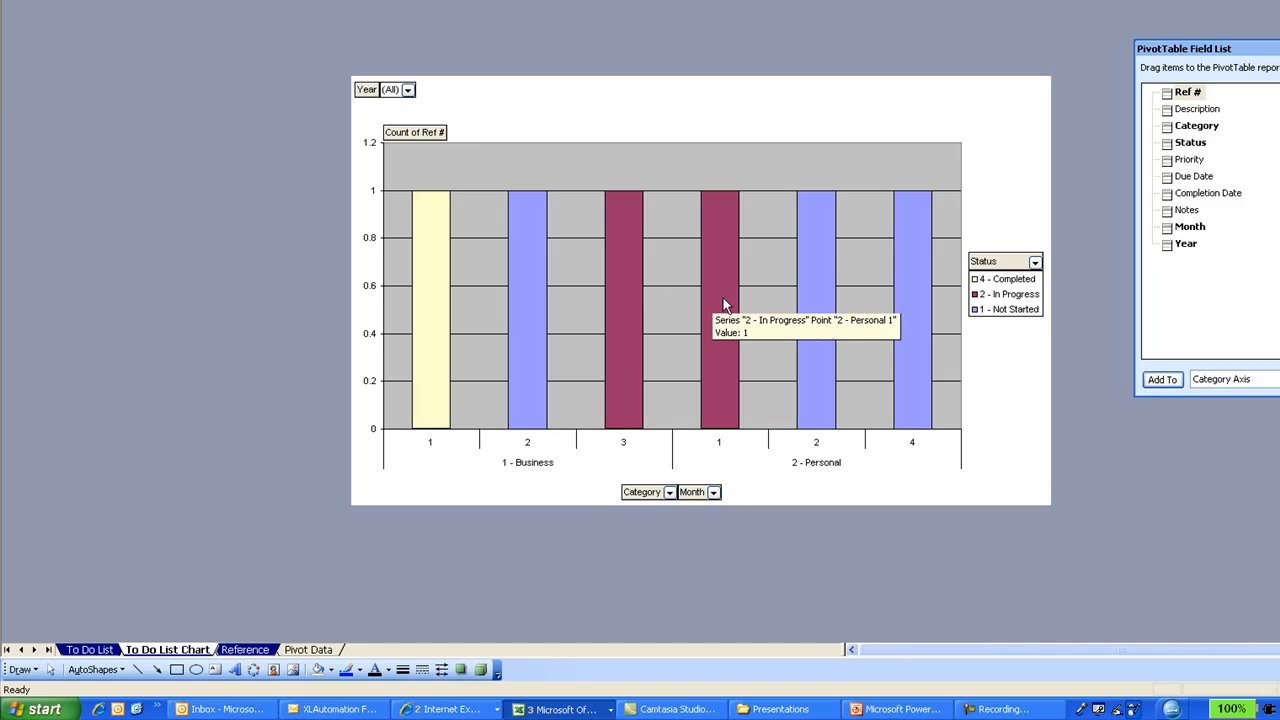
mouse_move(796, 304)
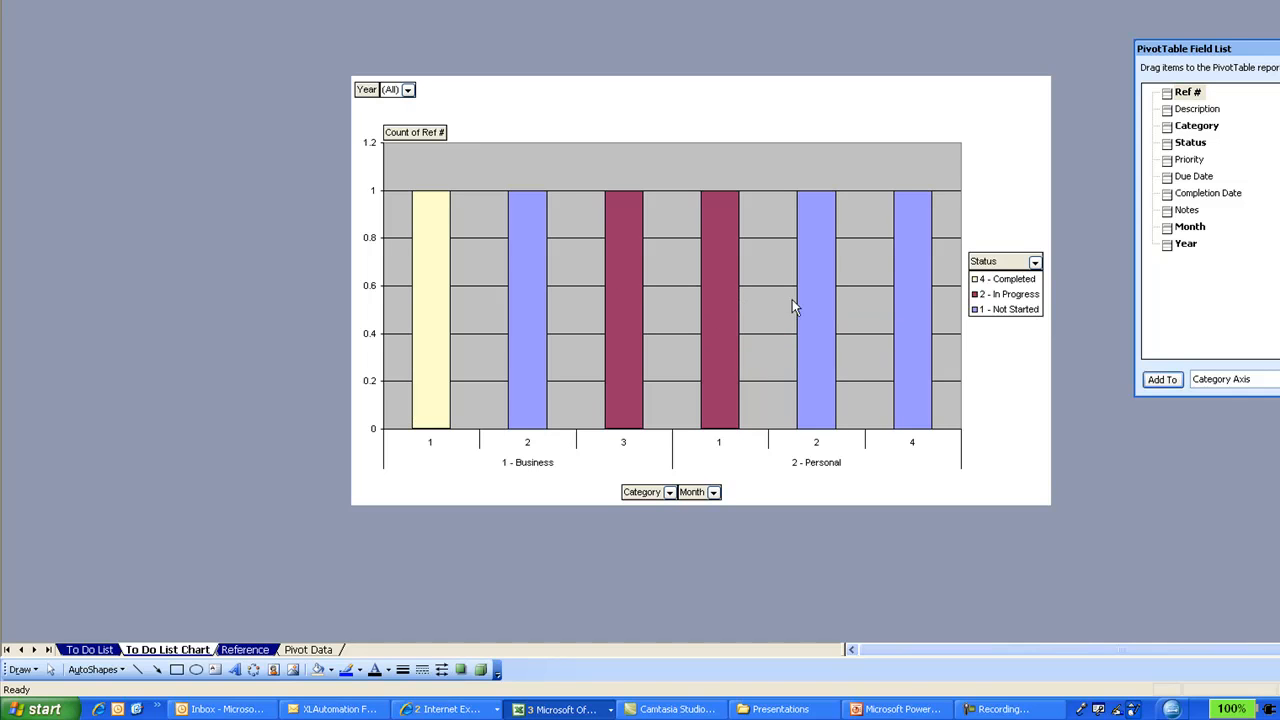
mouse_move(824, 300)
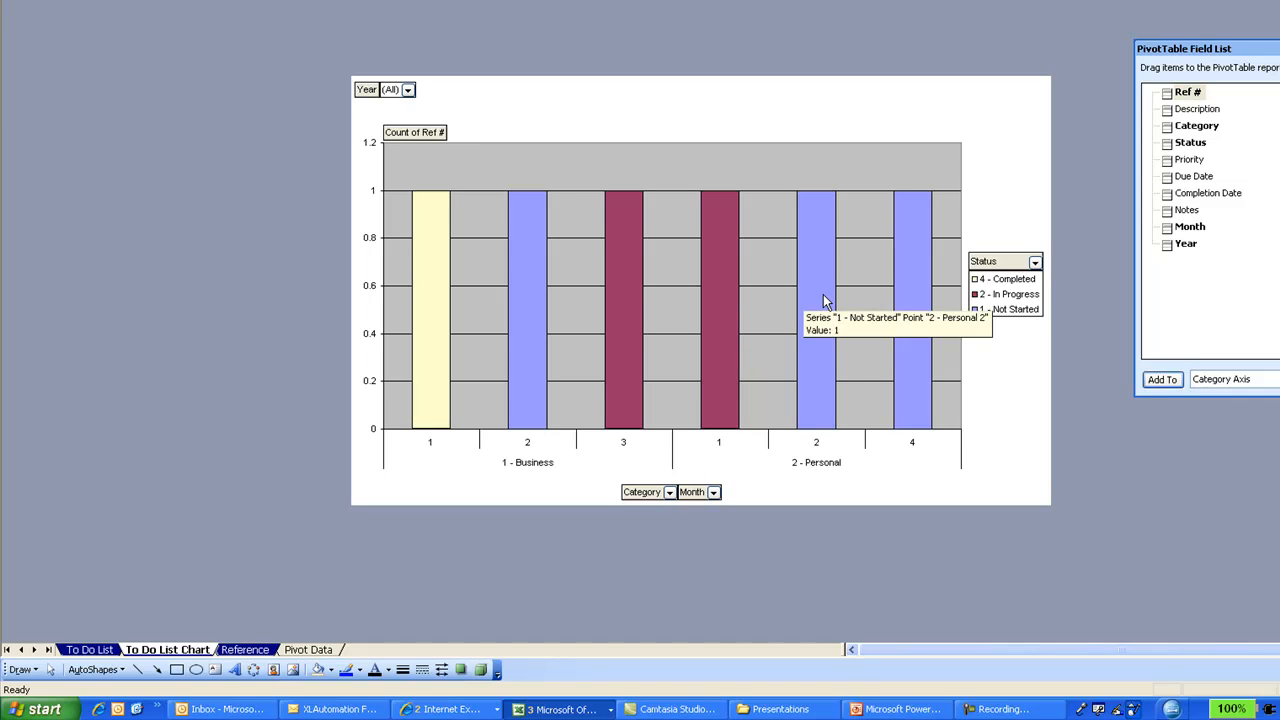
mouse_move(226, 584)
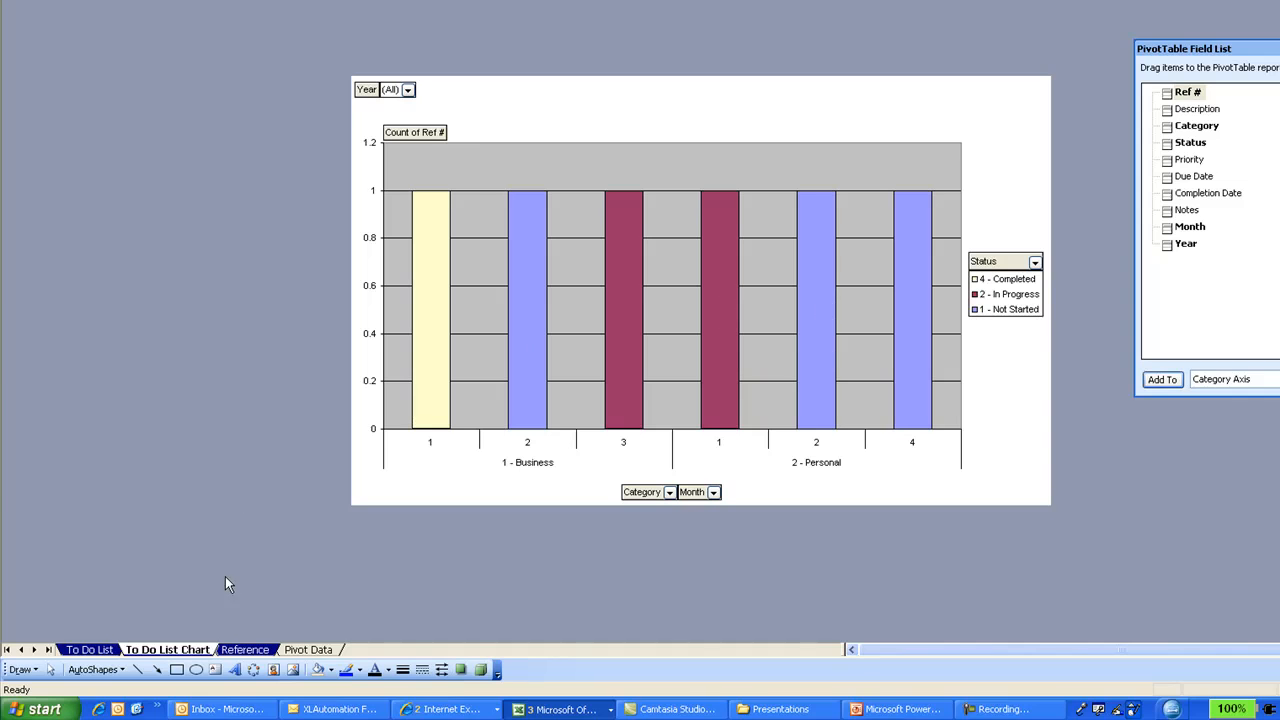
Return from the pivot chart to the To Do List sheet
left_click(88, 648)
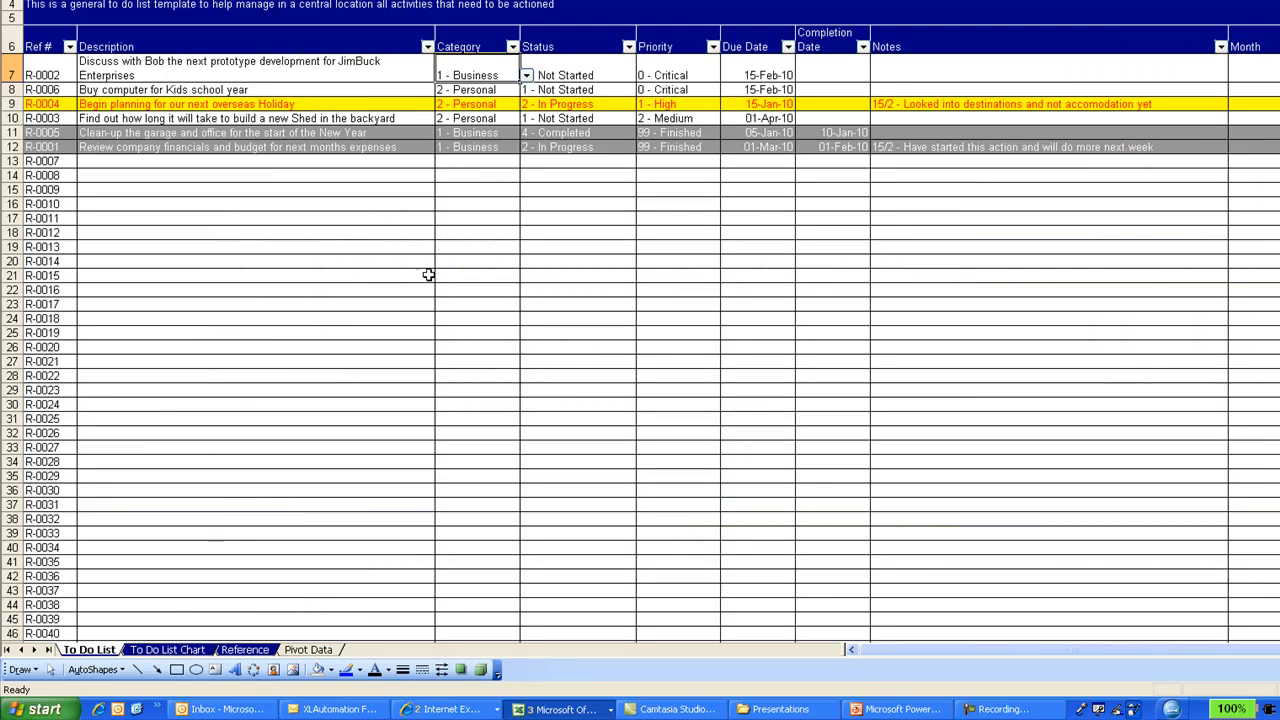
mouse_move(430, 198)
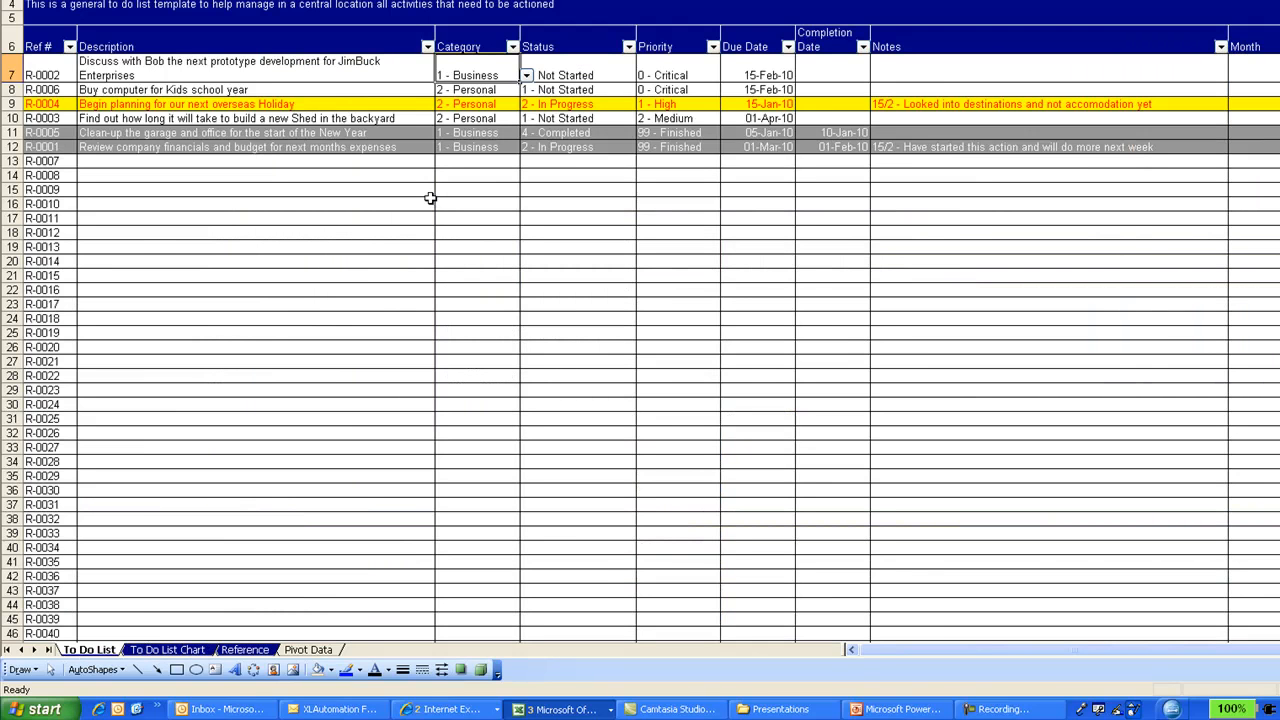